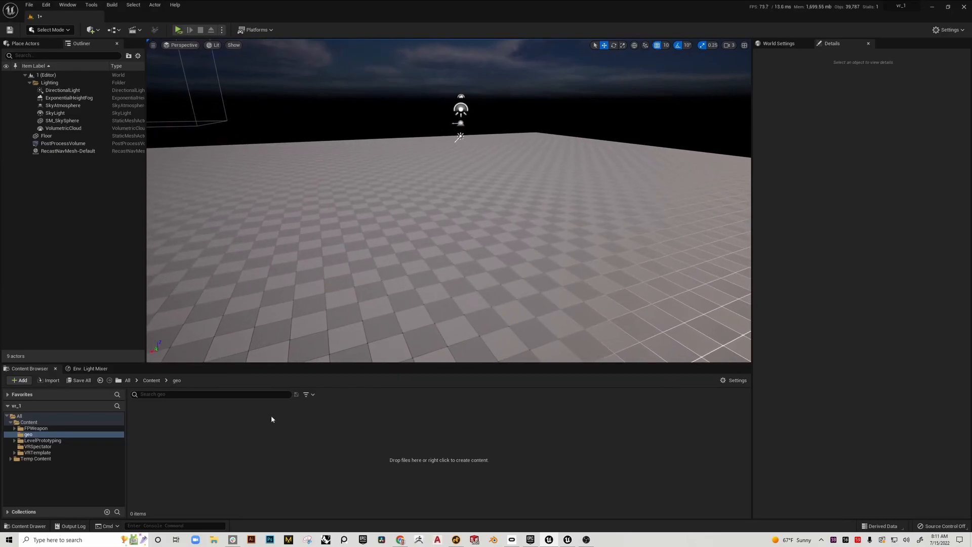
pyautogui.moveTo(33, 405)
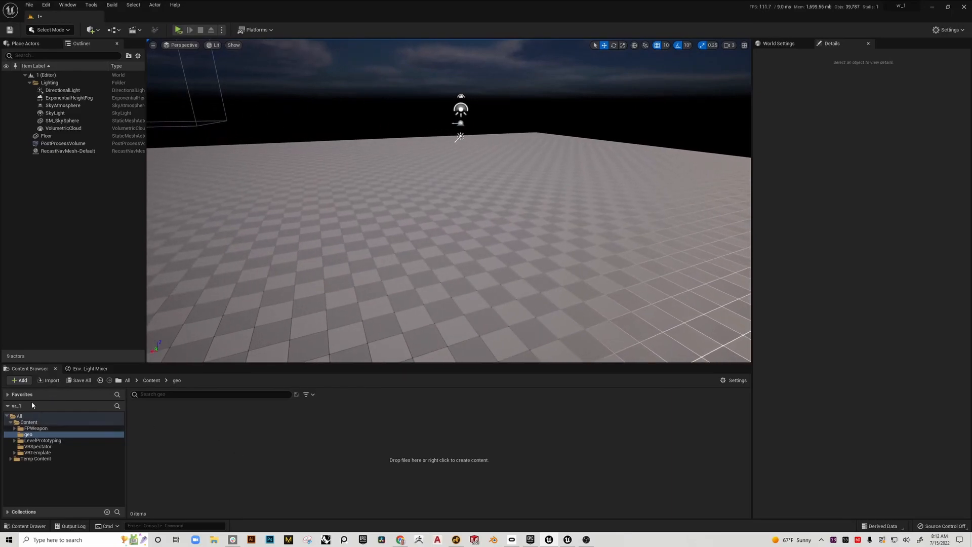
# Import vr_room.fbx into the geo folder, accepting Import All for every mesh
pyautogui.click(50, 380)
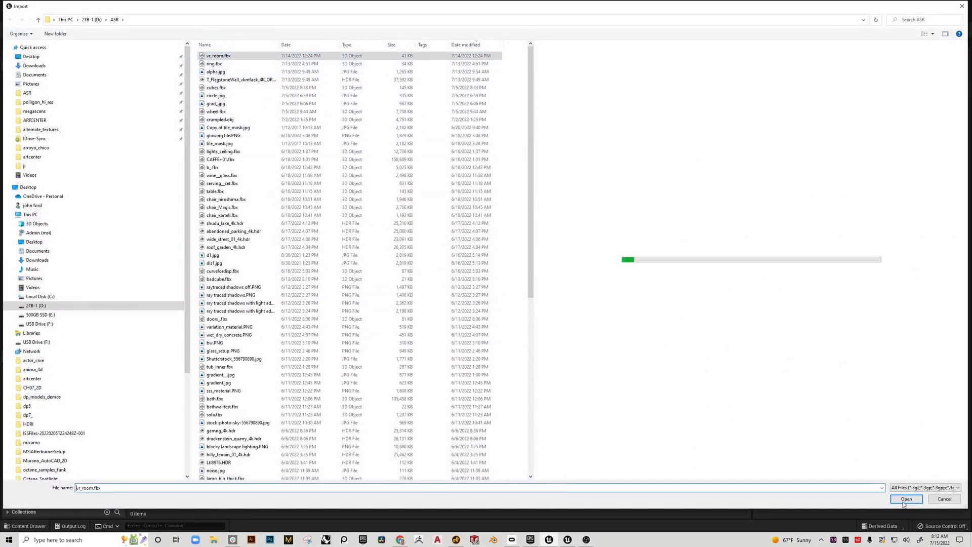
pyautogui.click(905, 499)
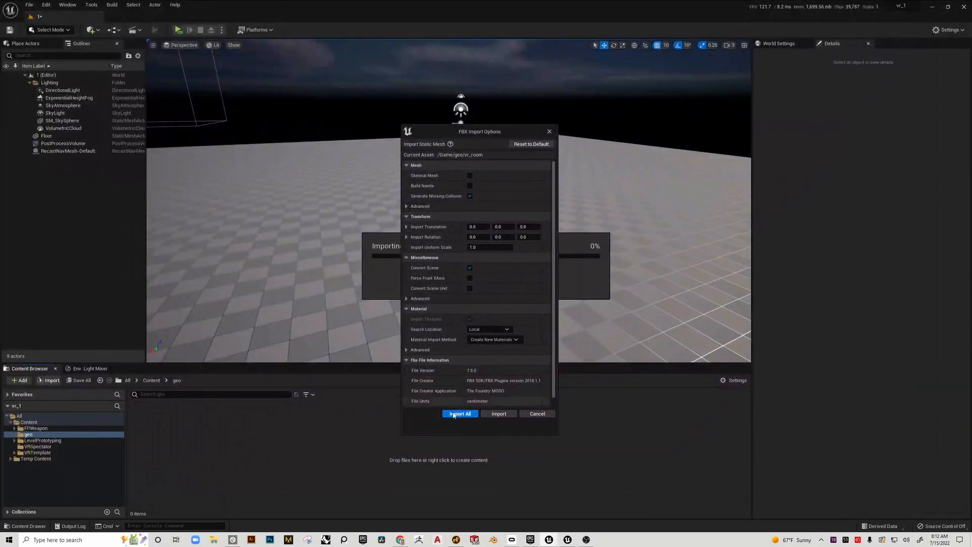
pyautogui.click(459, 414)
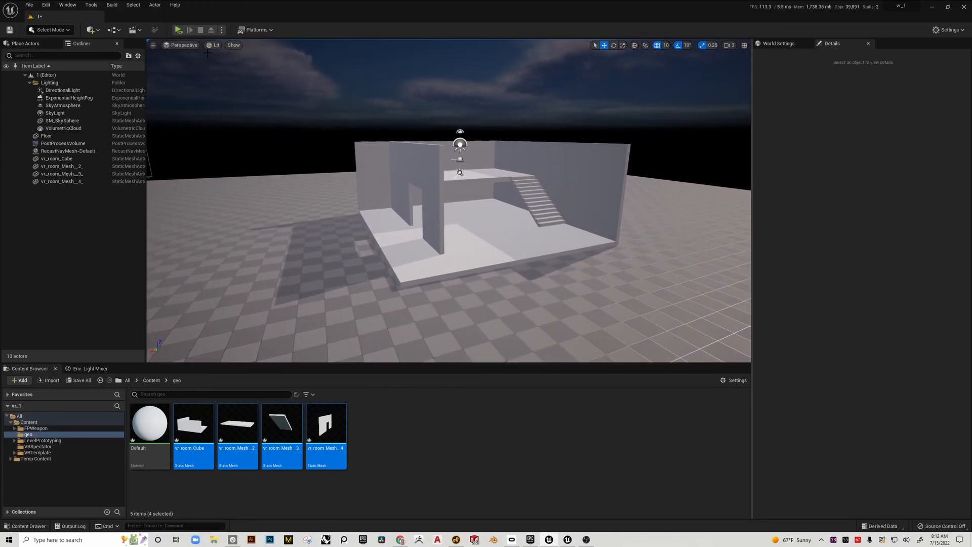
# Inspect the room in Player Collision view mode, revealing one solid enclosing box
pyautogui.click(215, 45)
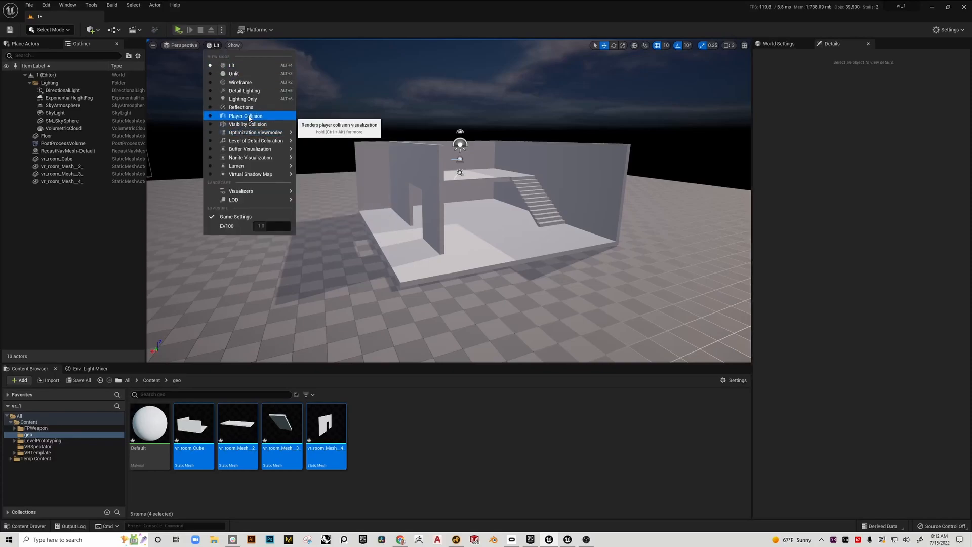
pyautogui.click(245, 116)
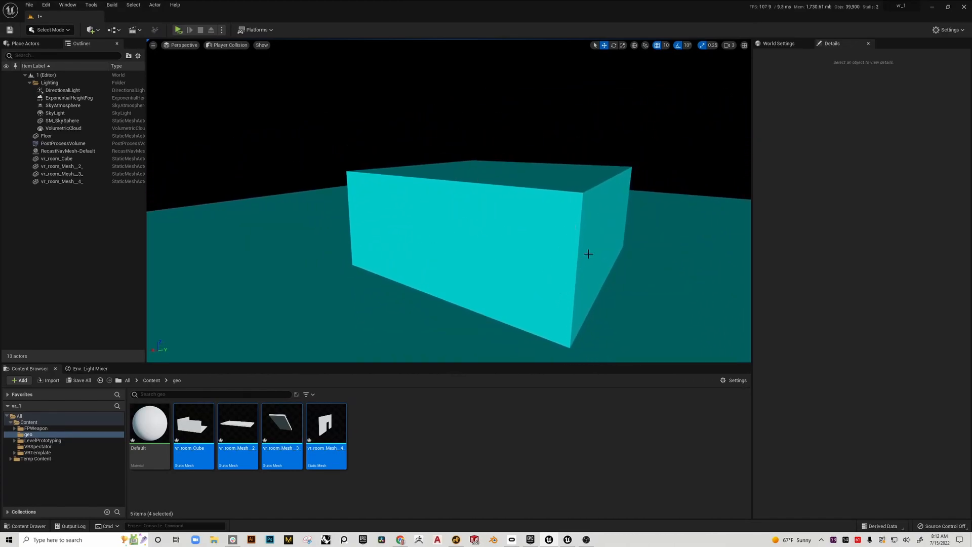
pyautogui.moveTo(395, 144)
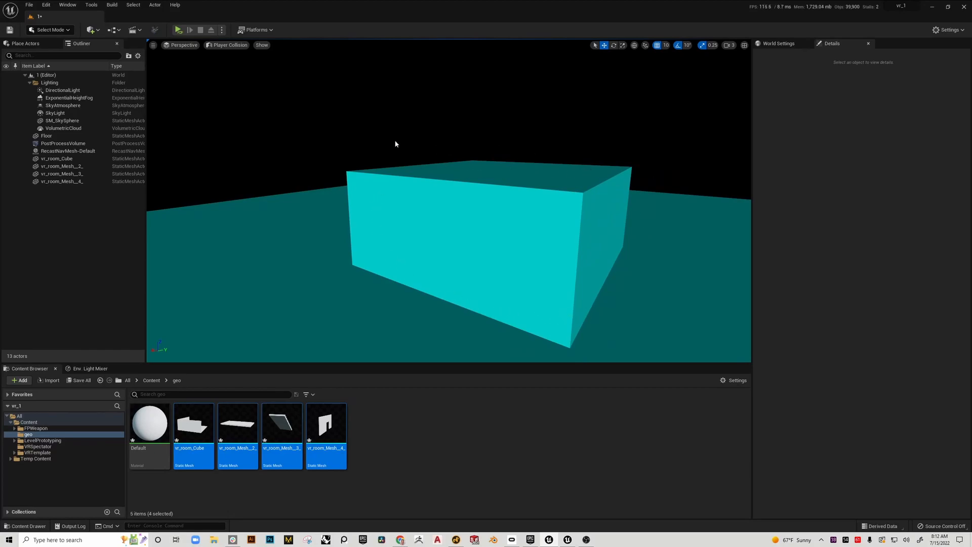
pyautogui.click(216, 44)
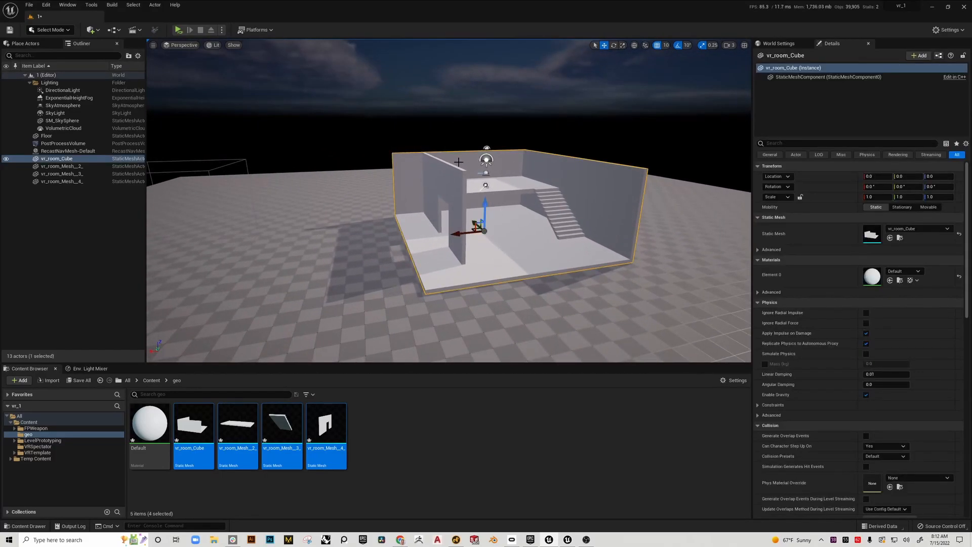
pyautogui.moveTo(871, 234)
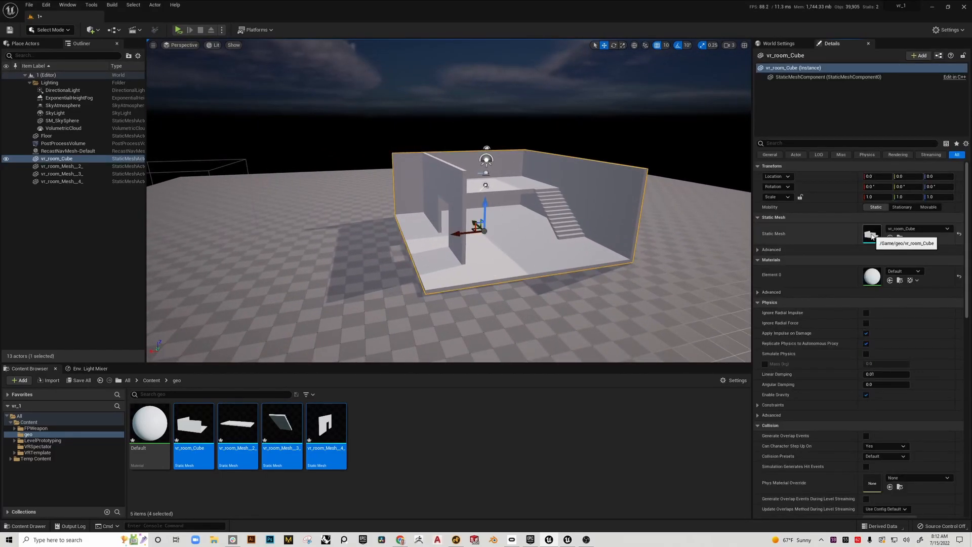
# Open vr_room_Cube in the mesh editor and toggle its Simple Collision box display
pyautogui.doubleClick(872, 233)
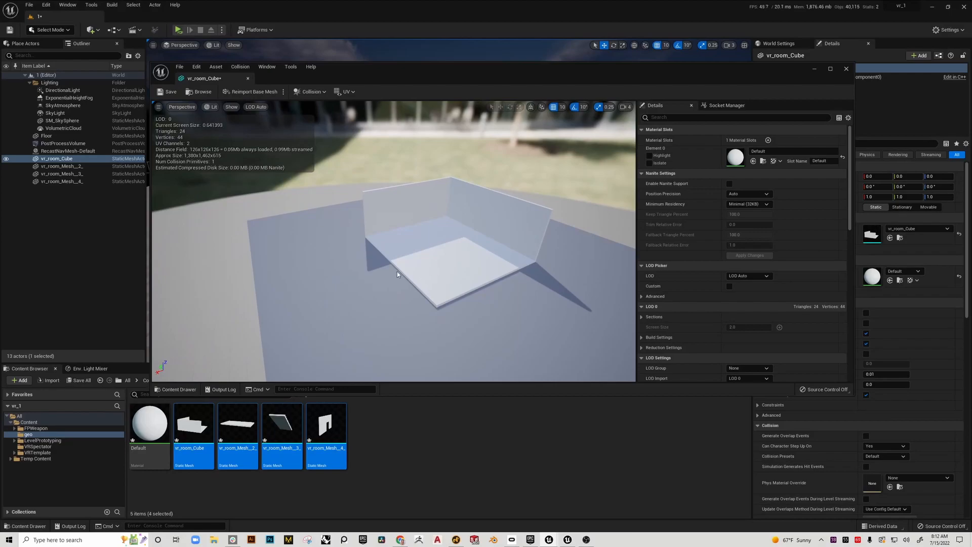
pyautogui.click(213, 107)
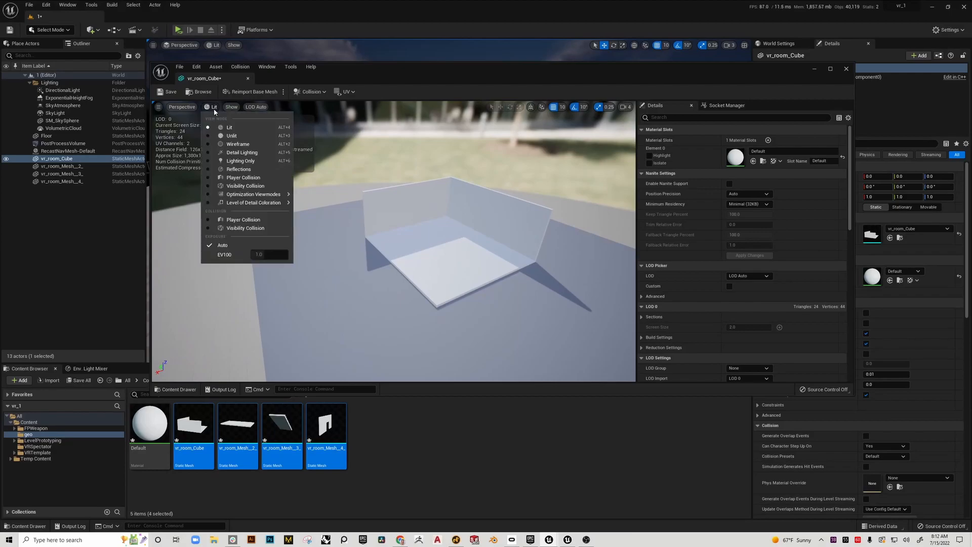
pyautogui.click(231, 107)
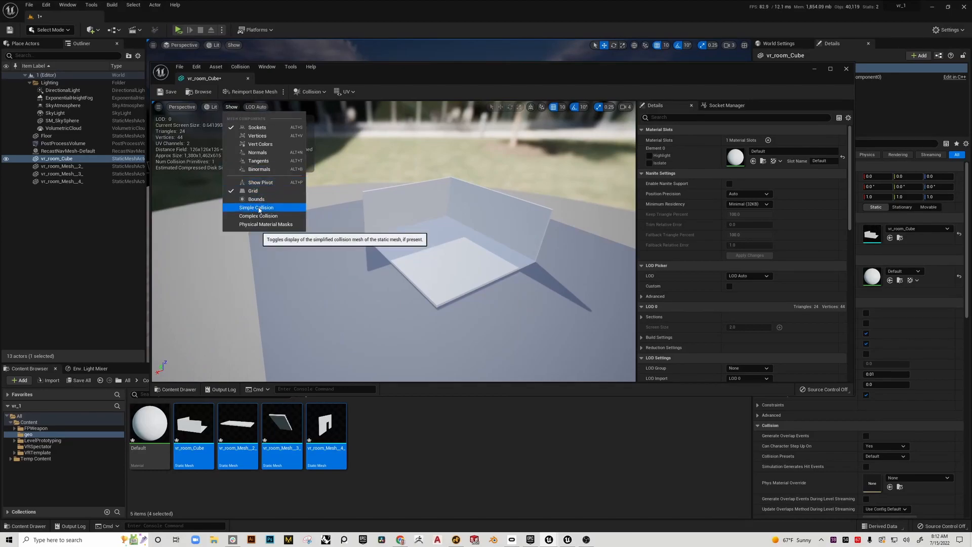
pyautogui.click(256, 207)
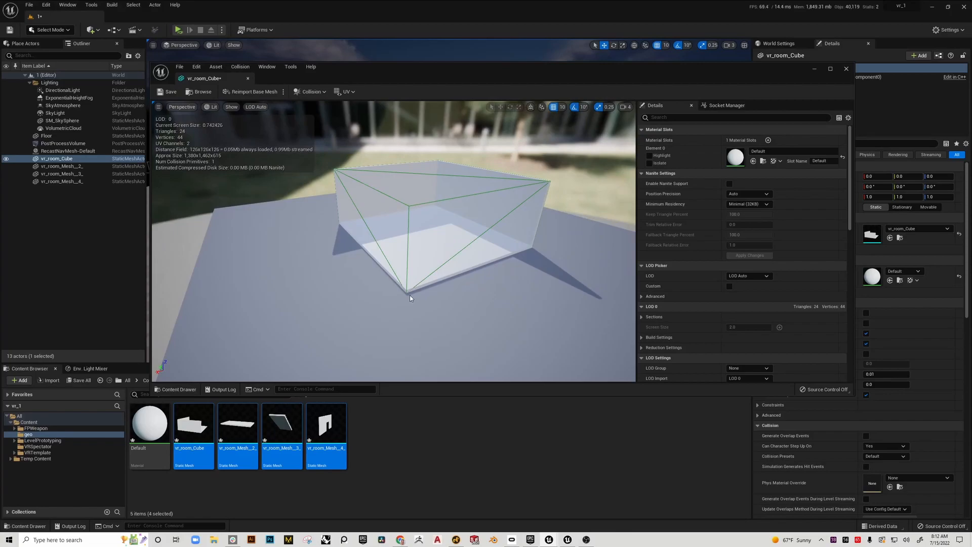
pyautogui.moveTo(510, 175)
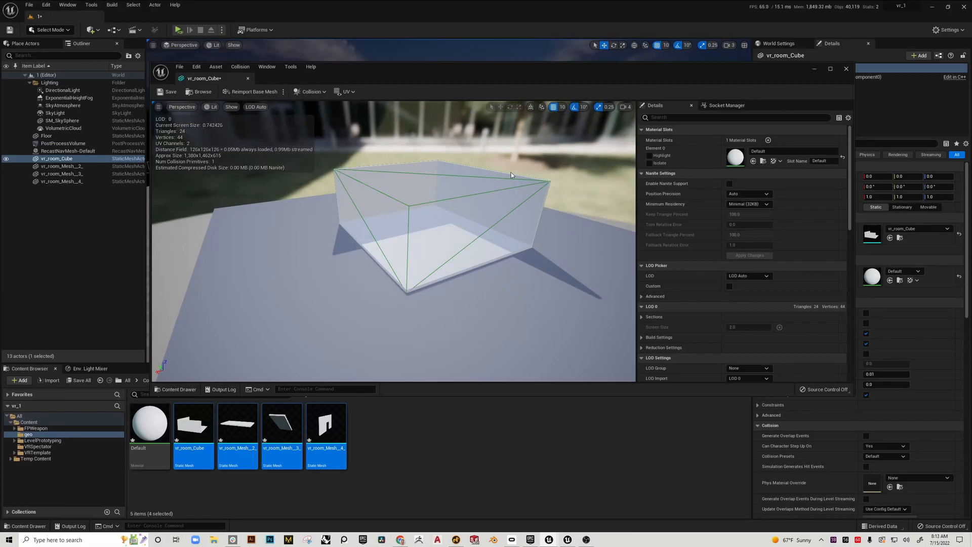
pyautogui.moveTo(489, 207)
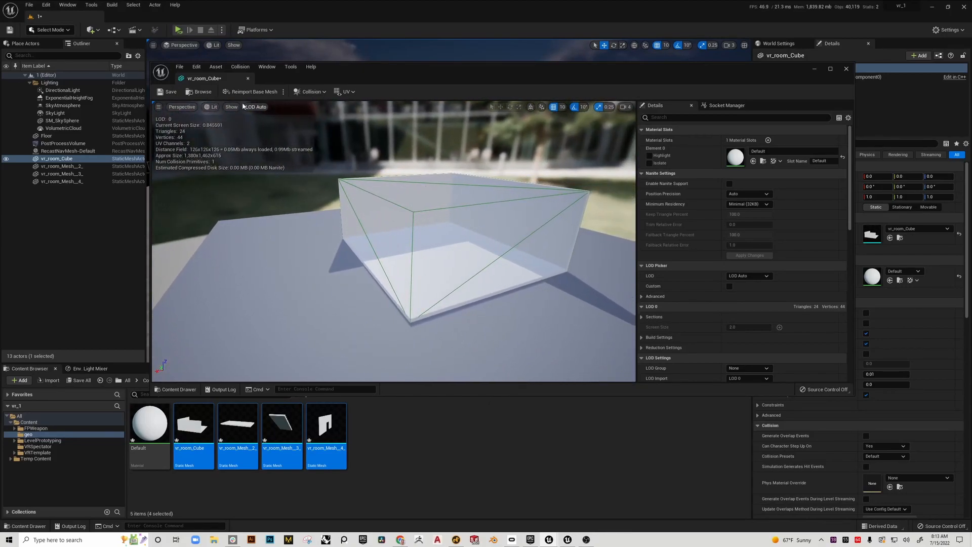
pyautogui.click(231, 107)
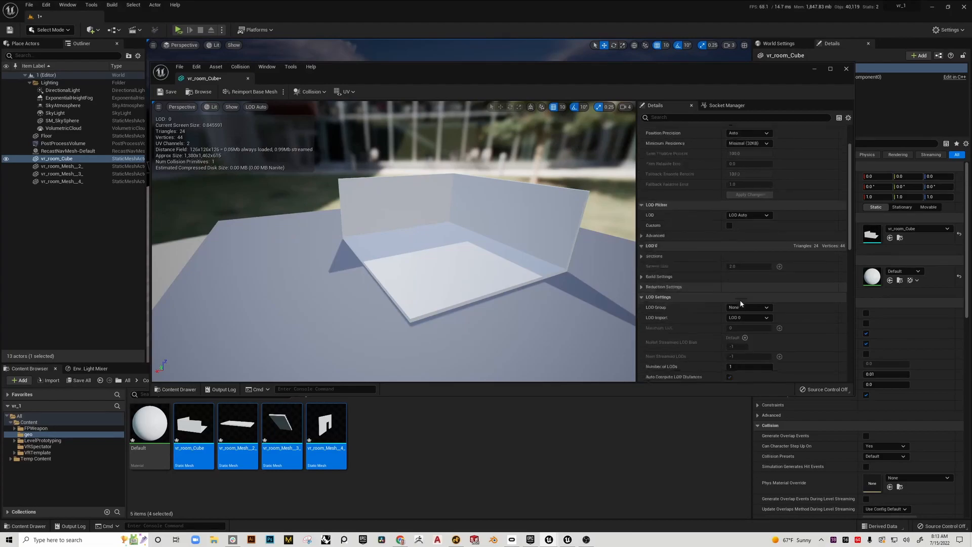
# Set vr_room_Cube's Collision Complexity to Use Complex Collision As Simple and save it
pyautogui.scroll(-3)
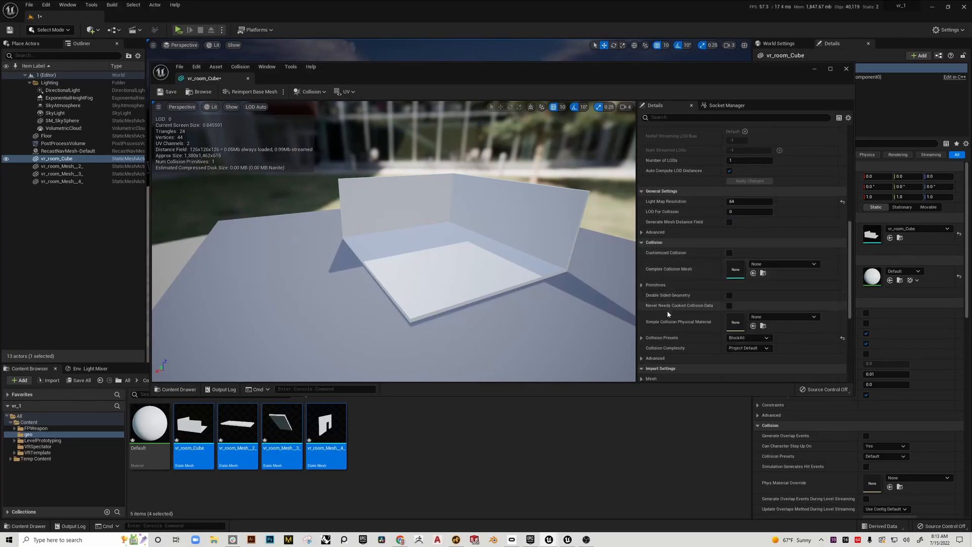
pyautogui.moveTo(659, 354)
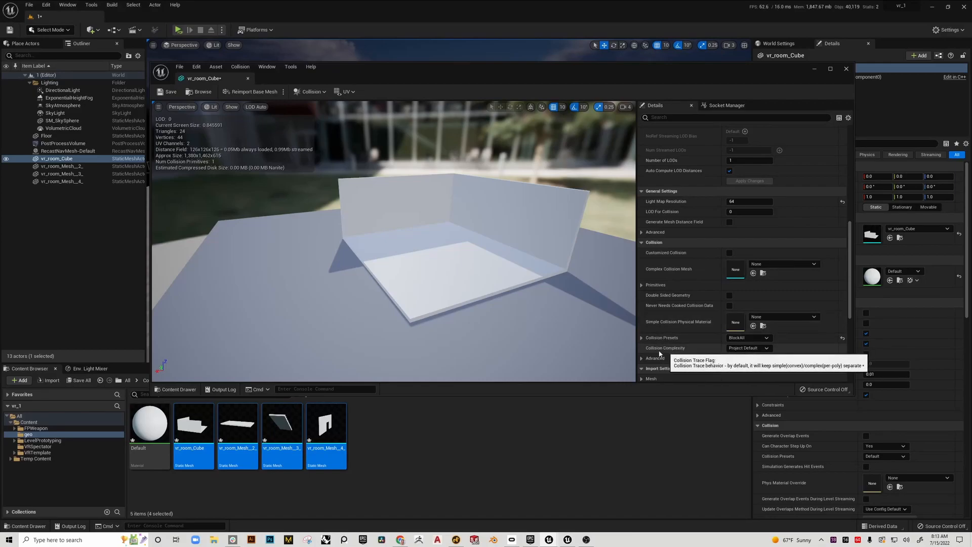
pyautogui.click(749, 348)
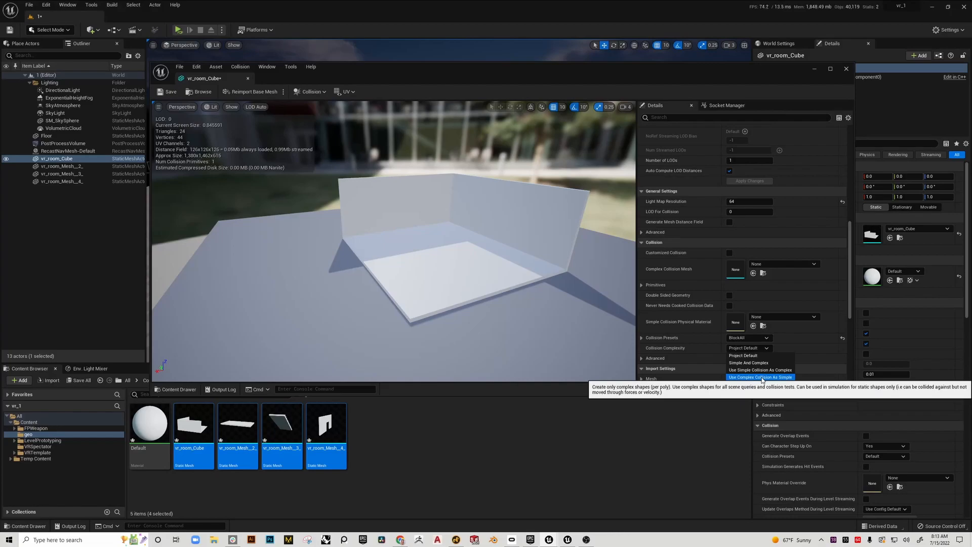
pyautogui.click(760, 376)
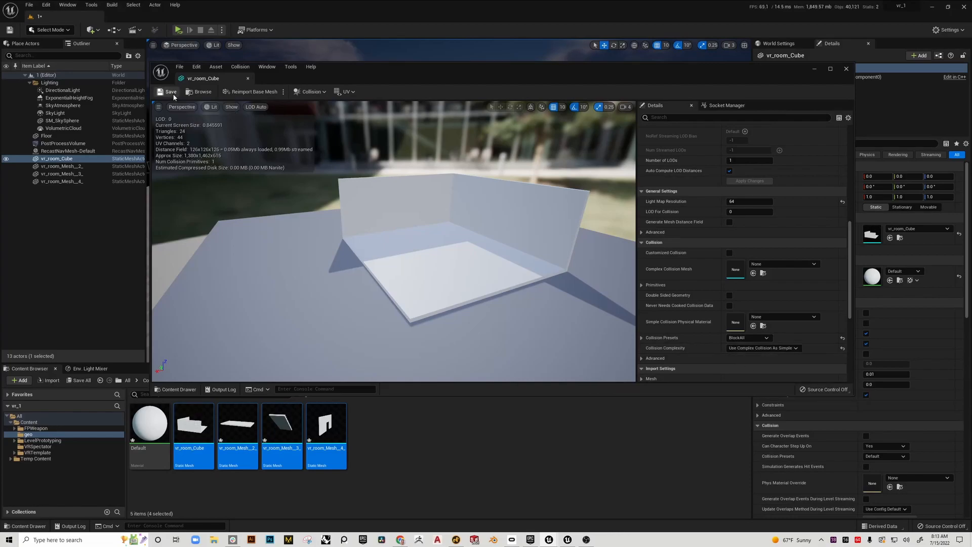
pyautogui.click(311, 91)
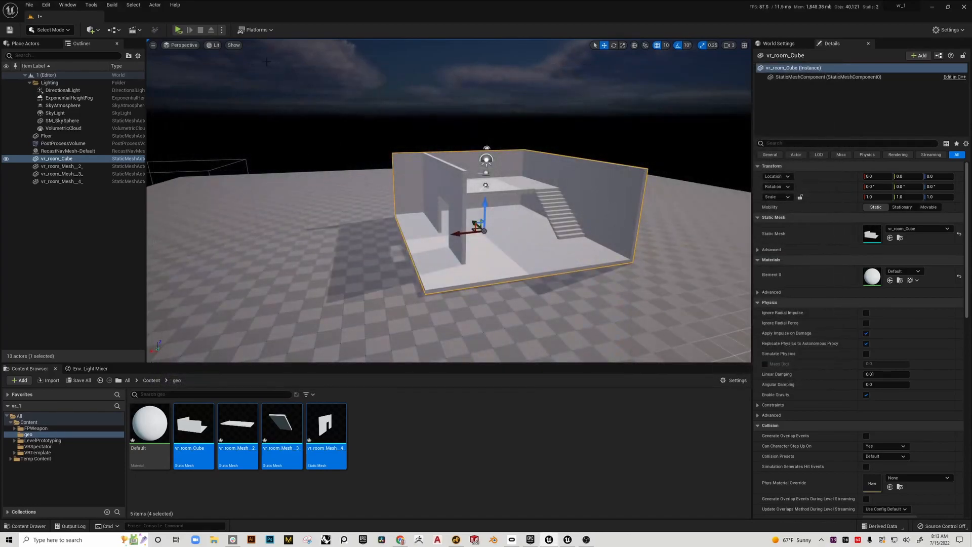
# Check the level in Player Collision view mode, then return the viewport to Lit
pyautogui.click(234, 45)
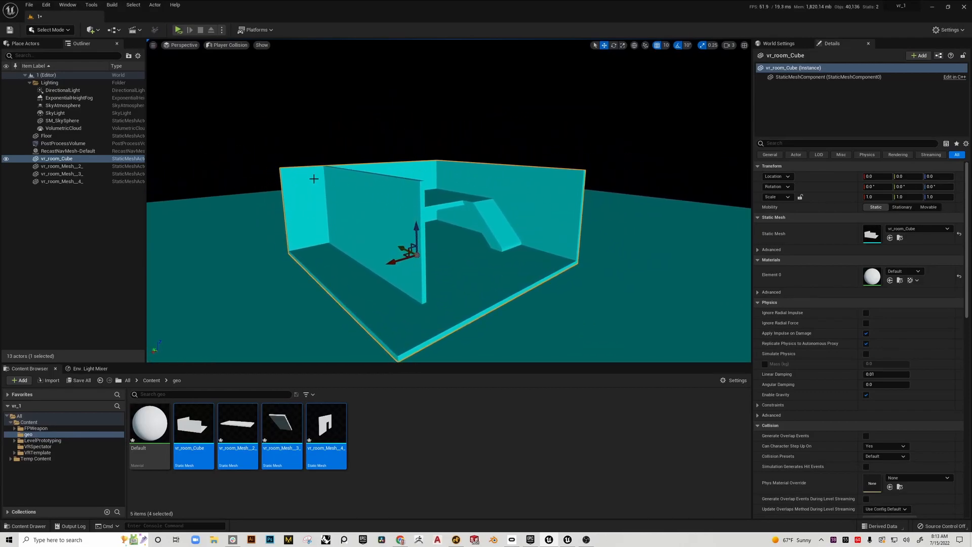
pyautogui.moveTo(466, 252)
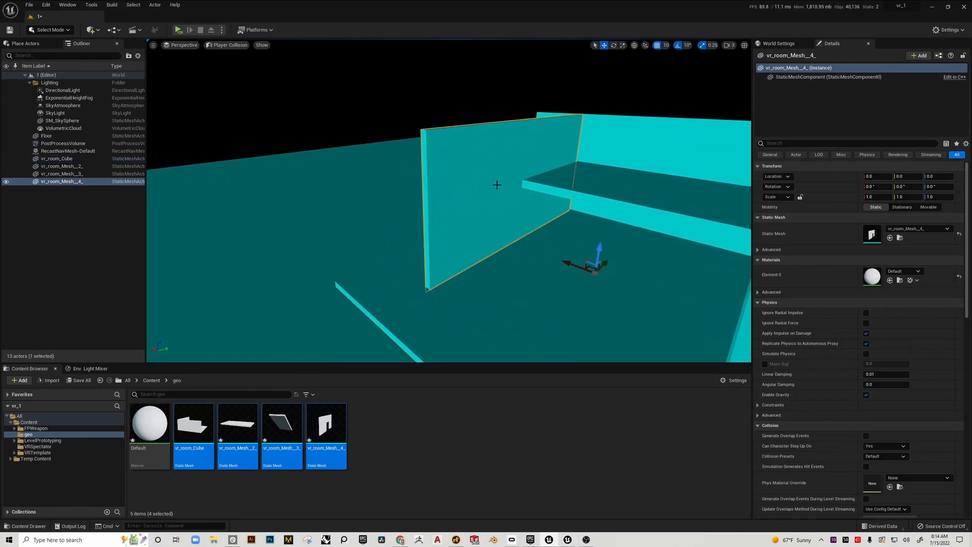
pyautogui.click(231, 44)
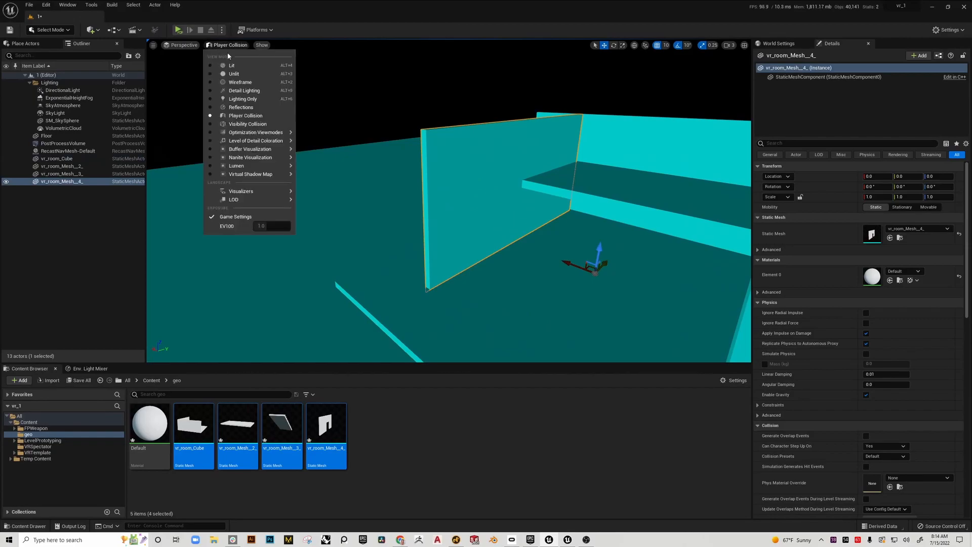
pyautogui.click(232, 66)
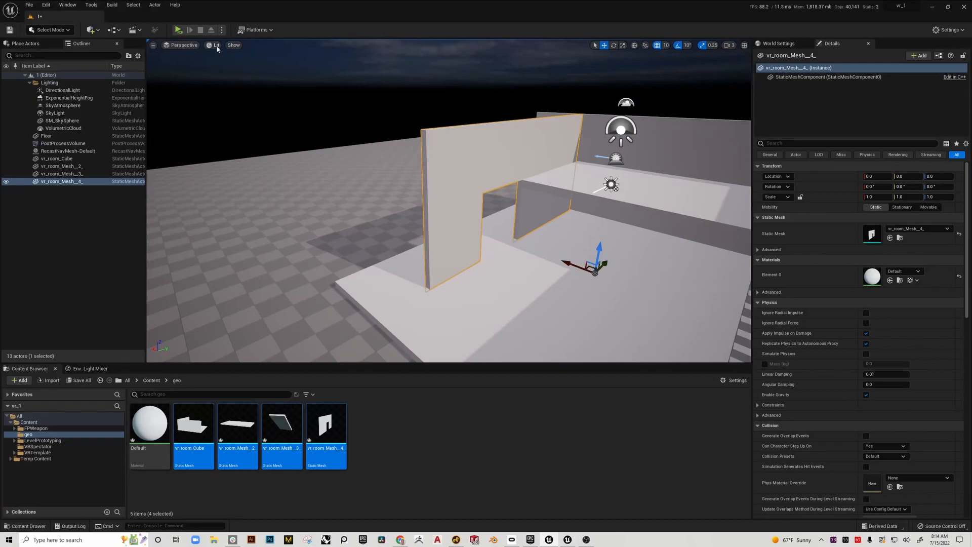
pyautogui.click(213, 44)
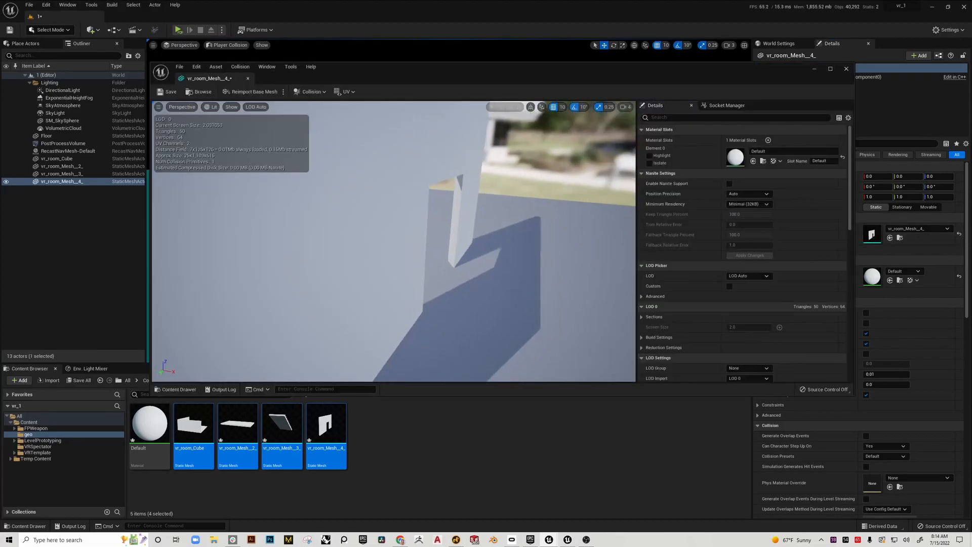
# Show vr_room_Mesh_3's simple collision and change its Collision Complexity setting
pyautogui.click(230, 107)
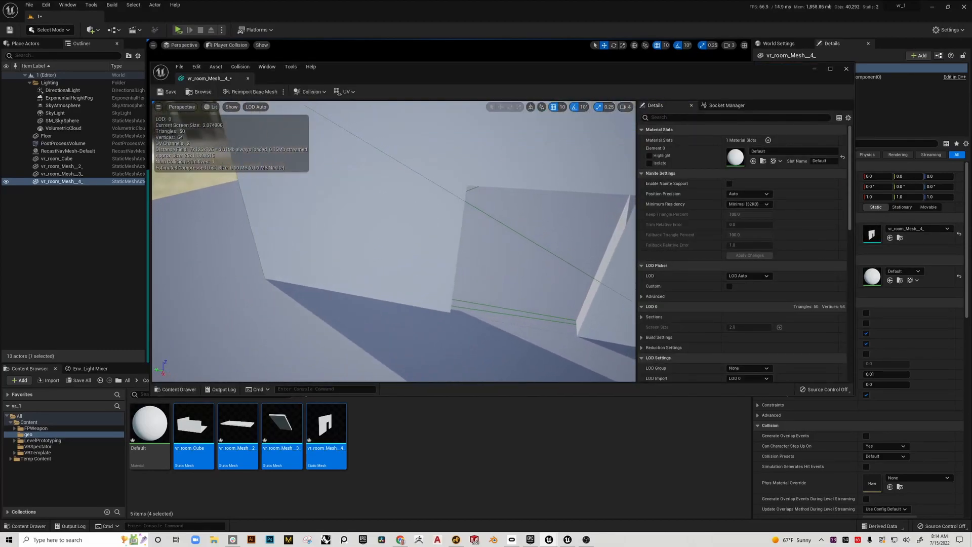
pyautogui.moveTo(397, 235); pyautogui.dragTo(413, 237)
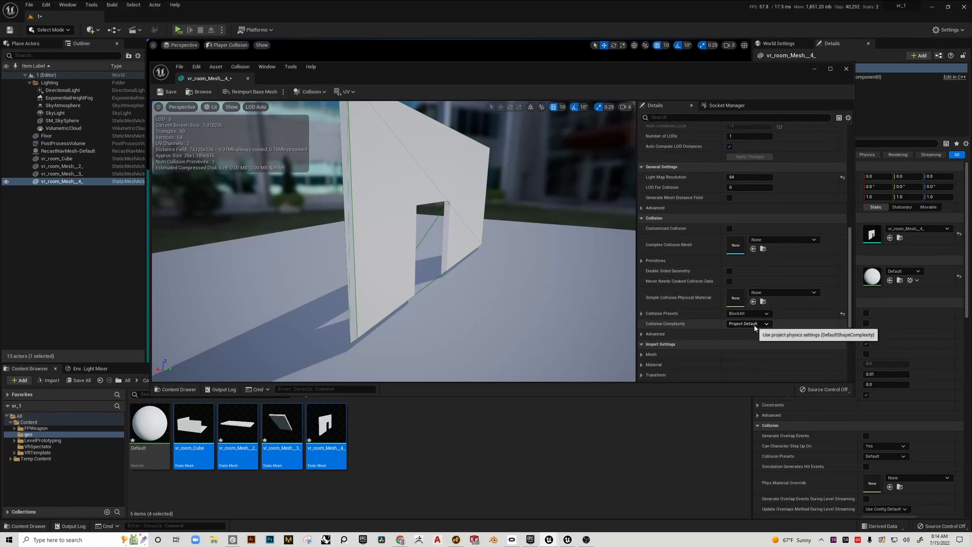
pyautogui.click(762, 323)
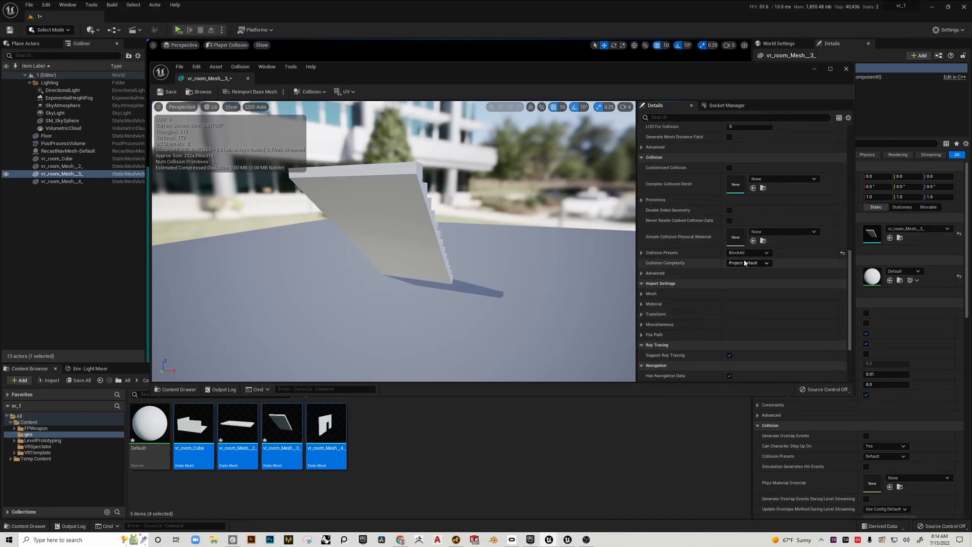
pyautogui.click(749, 263)
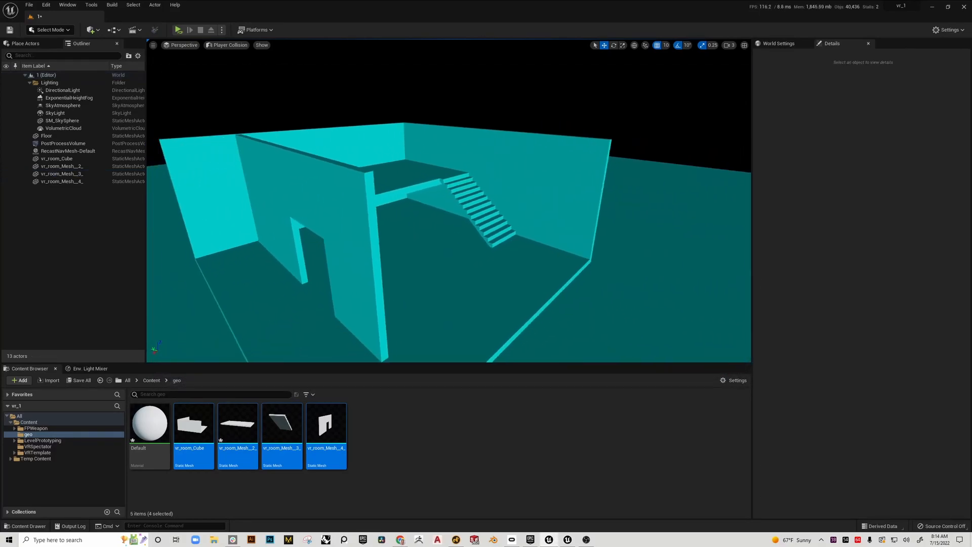
# Switch the viewport to Lit, select vr_room_Cube, then select doorway wall vr_room_Mesh_4
pyautogui.click(229, 44)
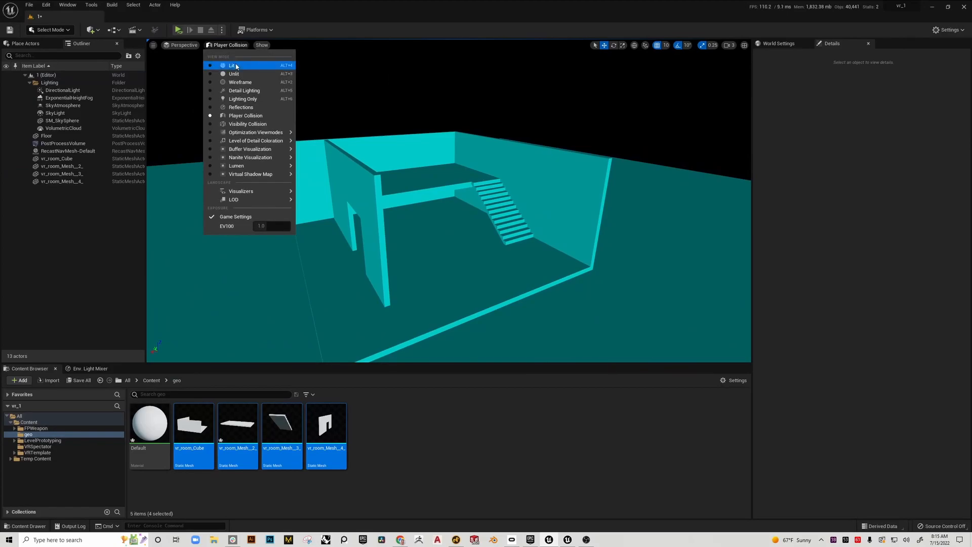
pyautogui.click(232, 66)
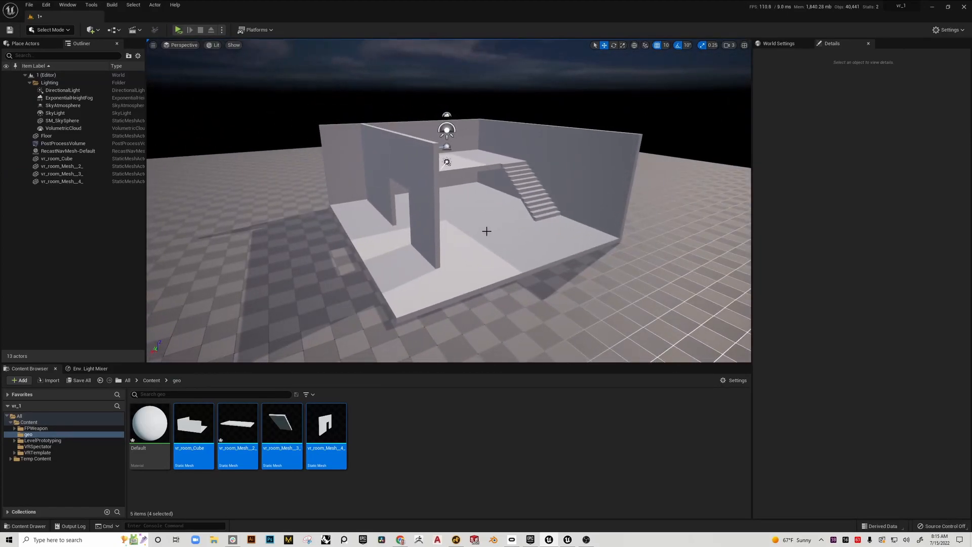
pyautogui.click(57, 158)
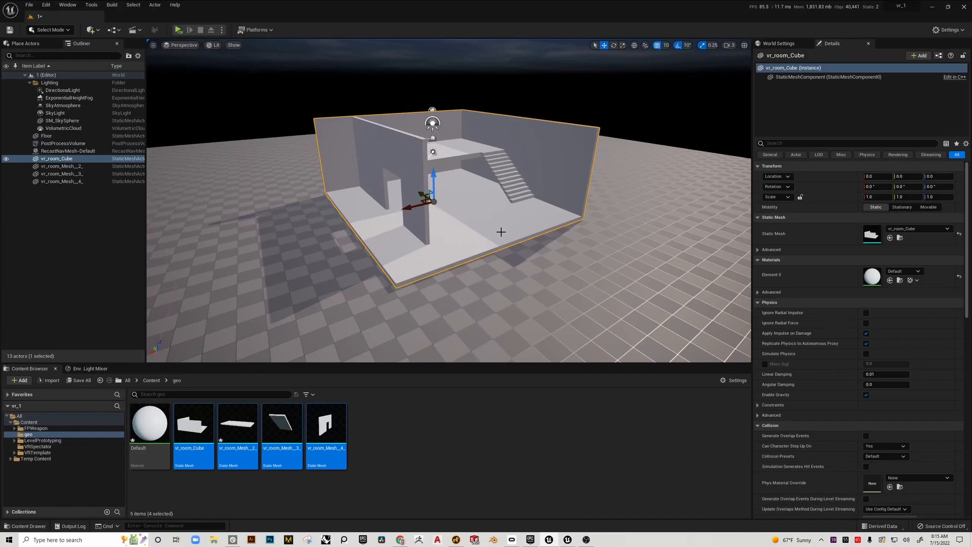
pyautogui.moveTo(501, 234)
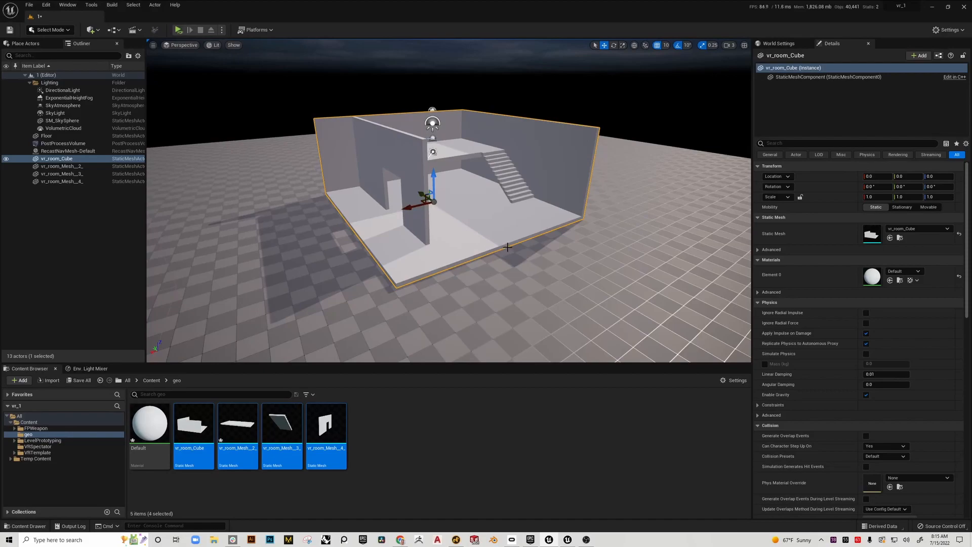
pyautogui.click(62, 181)
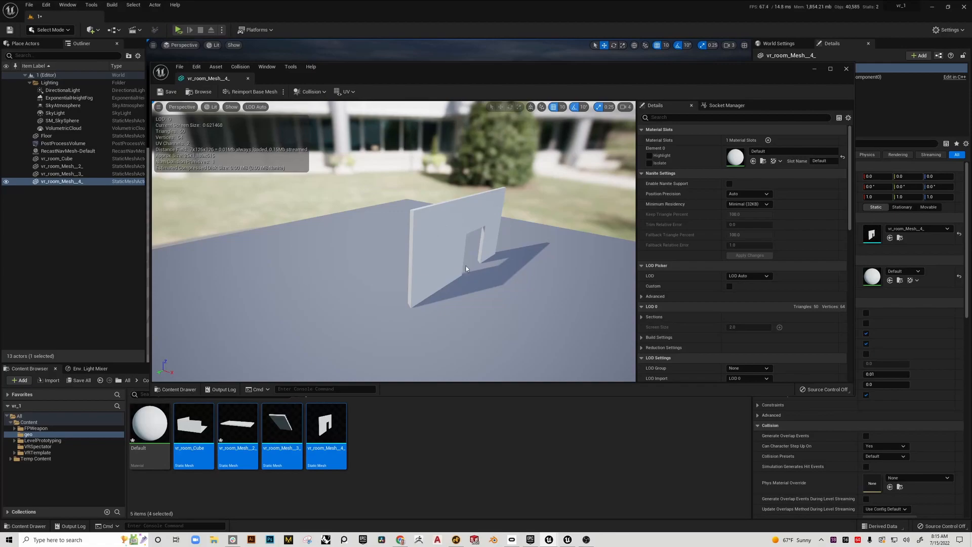
# Bring up the Collision menu of simplified shapes for the doorway wall mesh
pyautogui.click(240, 66)
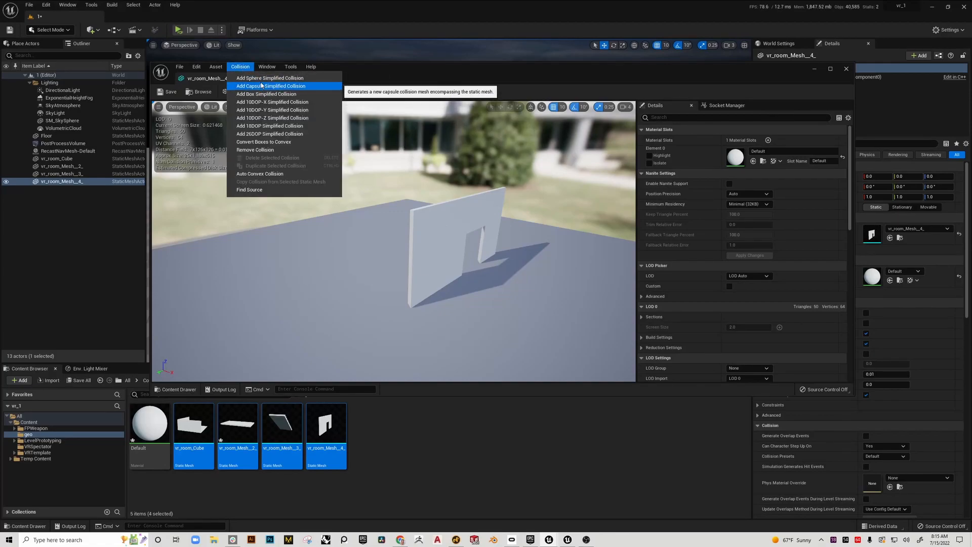
pyautogui.moveTo(270, 94)
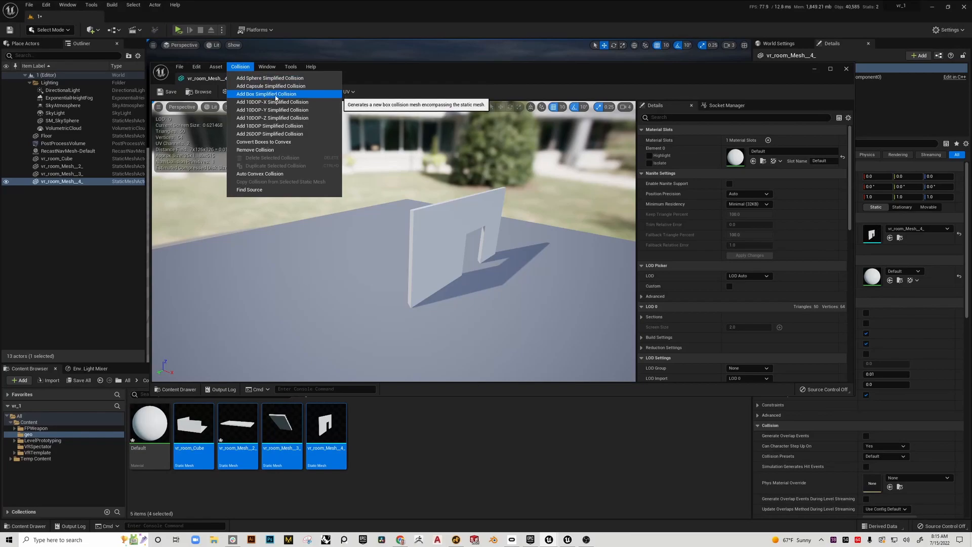
pyautogui.moveTo(442, 255)
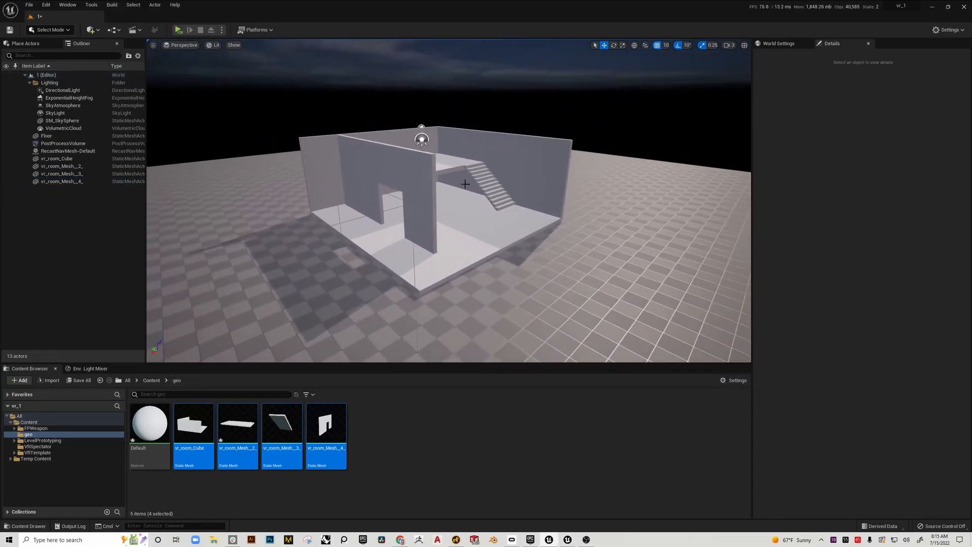
# Search Place Actors for navigation actors such as NavMeshBoundsVolume
pyautogui.click(25, 43)
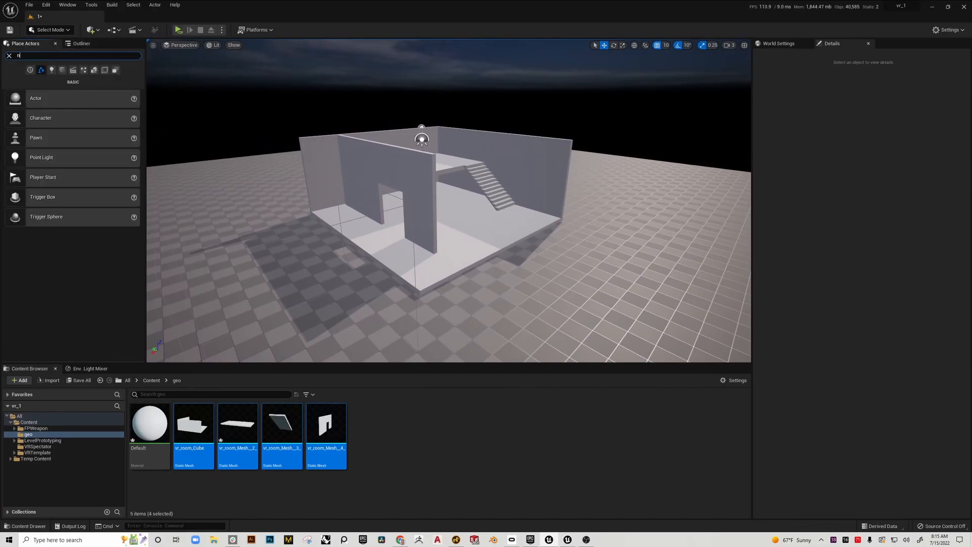
pyautogui.write('av')
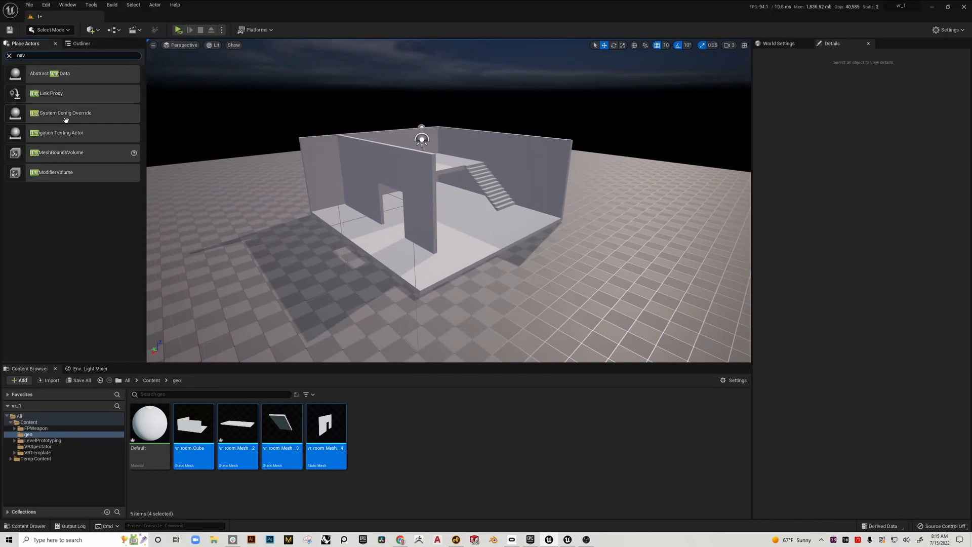
pyautogui.moveTo(64, 152)
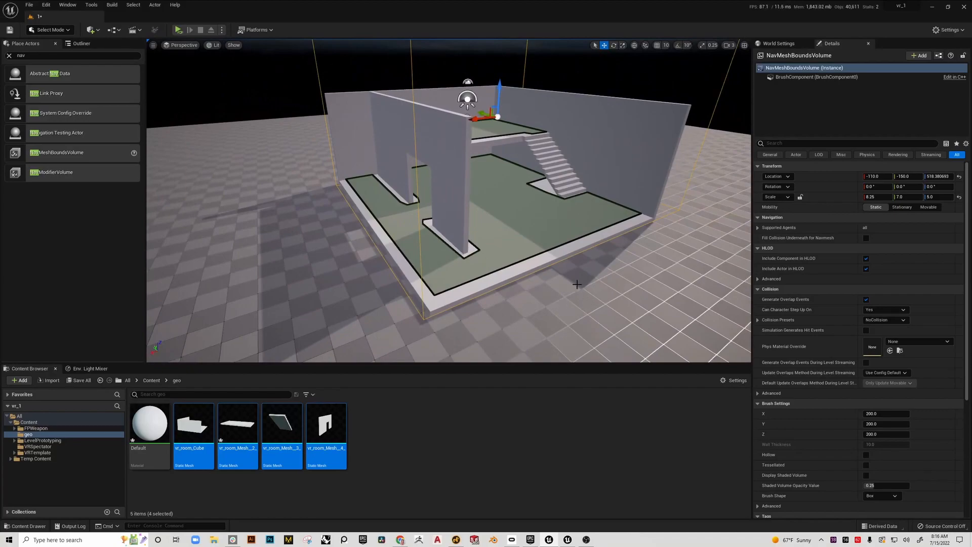
pyautogui.moveTo(456, 256)
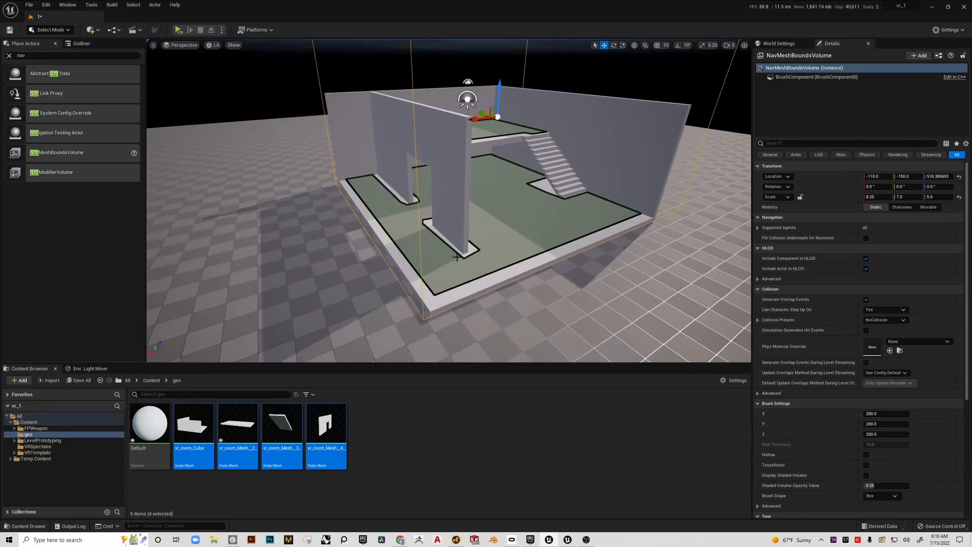
pyautogui.moveTo(234, 175)
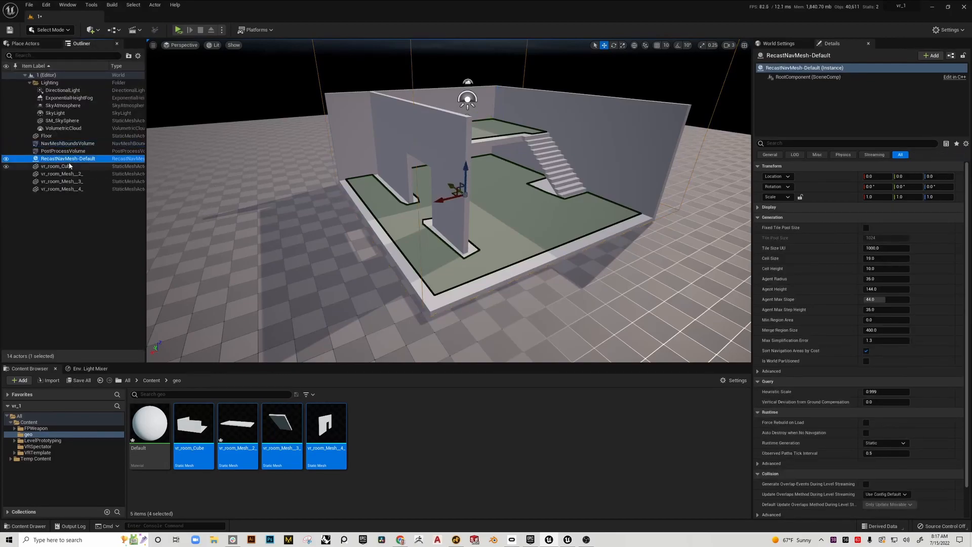
pyautogui.moveTo(68, 166)
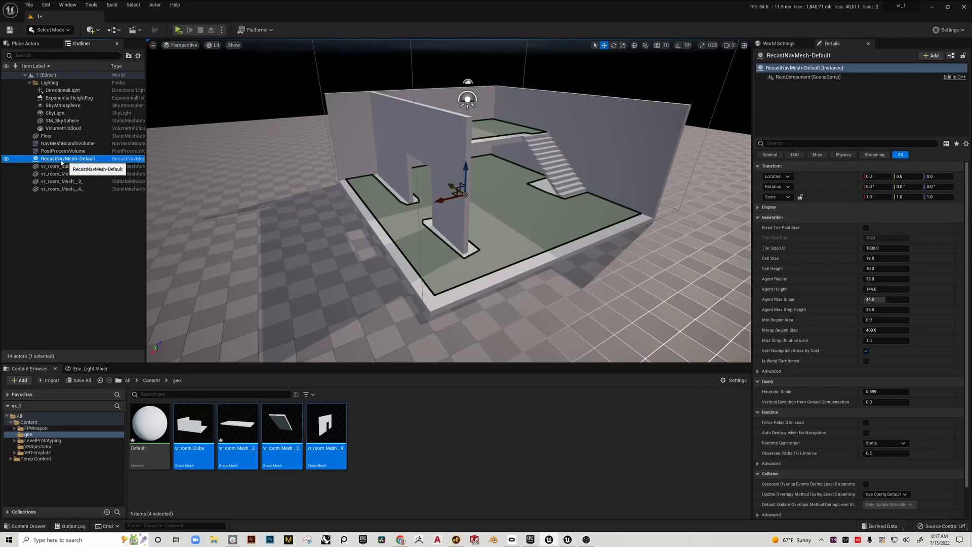
pyautogui.click(67, 143)
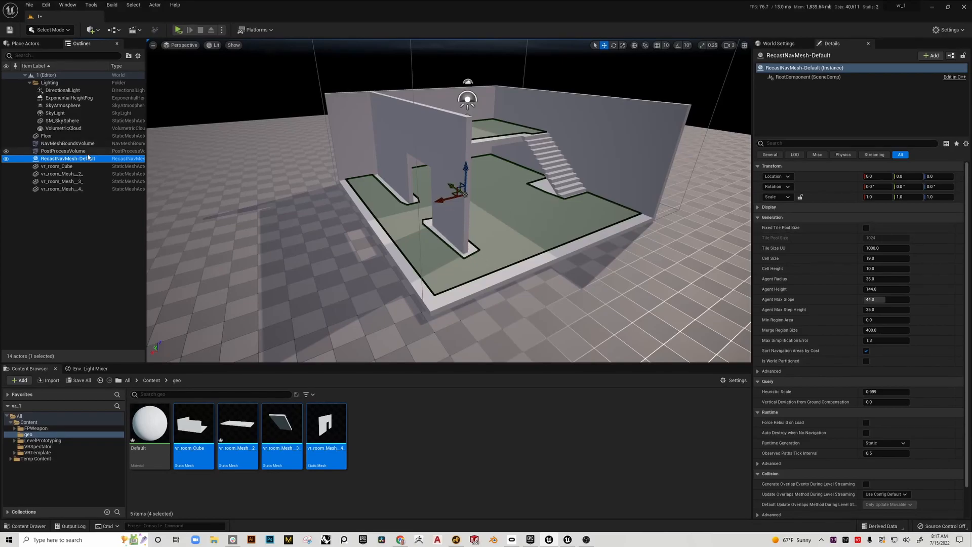
pyautogui.click(67, 143)
pyautogui.write('nav')
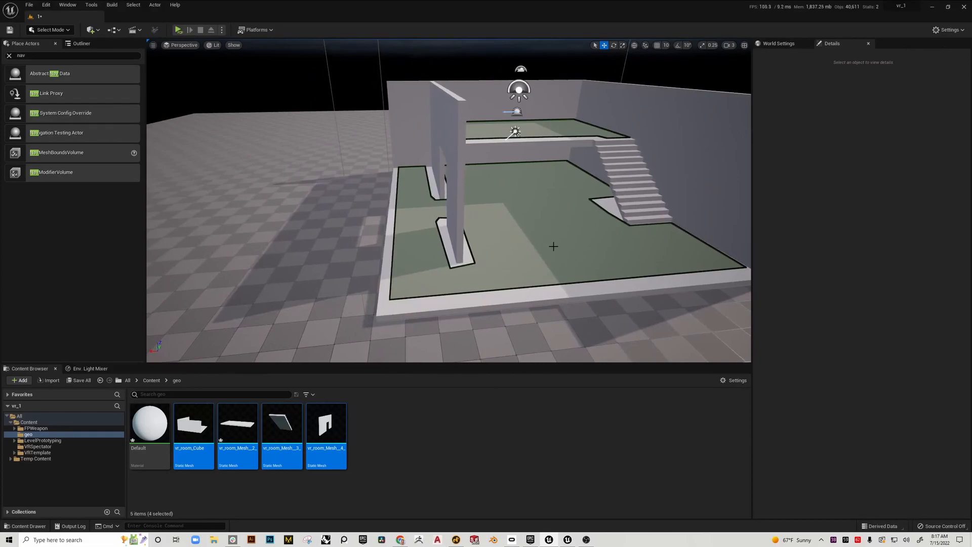
pyautogui.moveTo(562, 246)
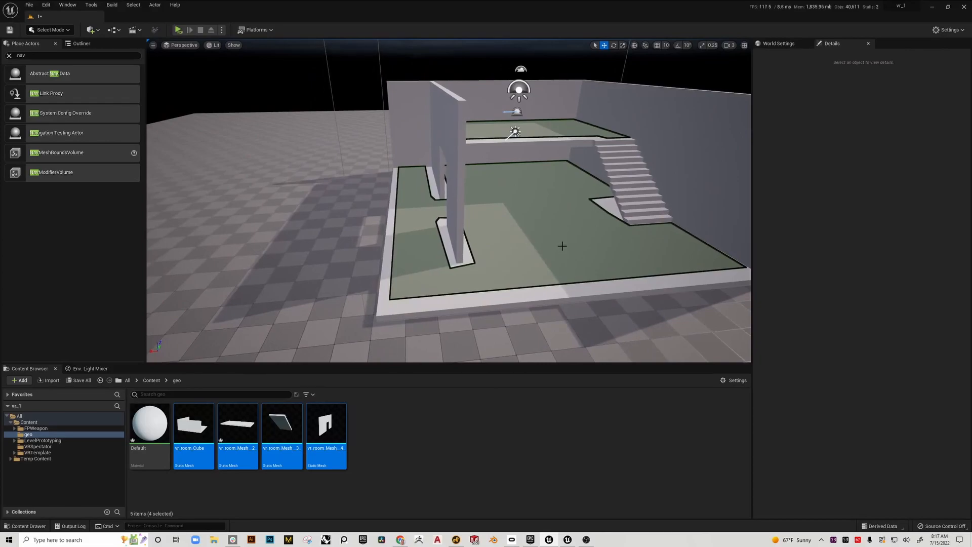
pyautogui.moveTo(74, 172)
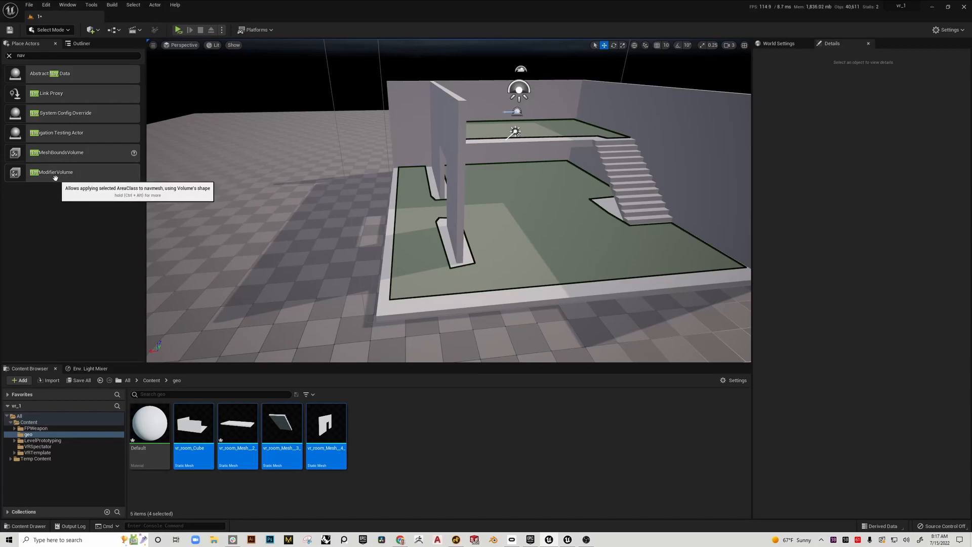
pyautogui.moveTo(550, 242)
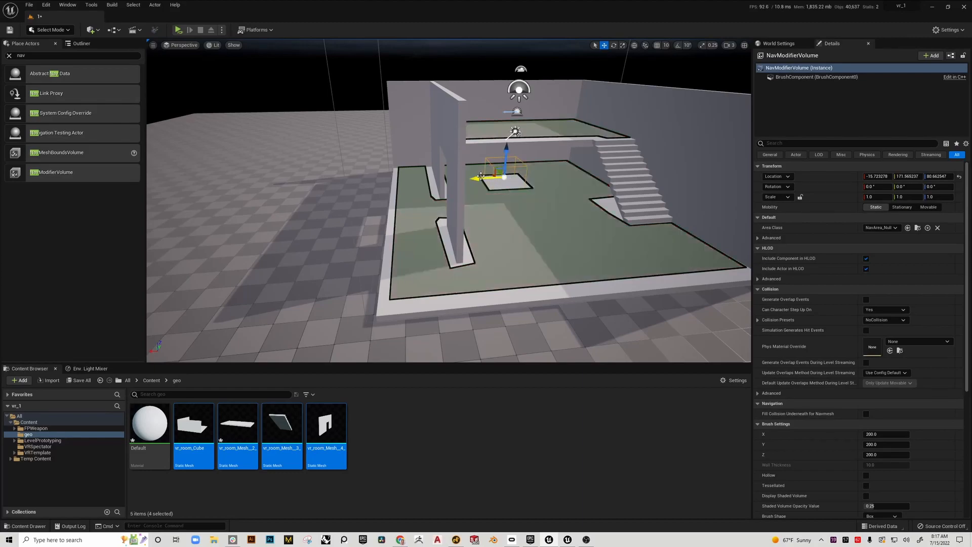
pyautogui.moveTo(489, 176); pyautogui.dragTo(546, 175)
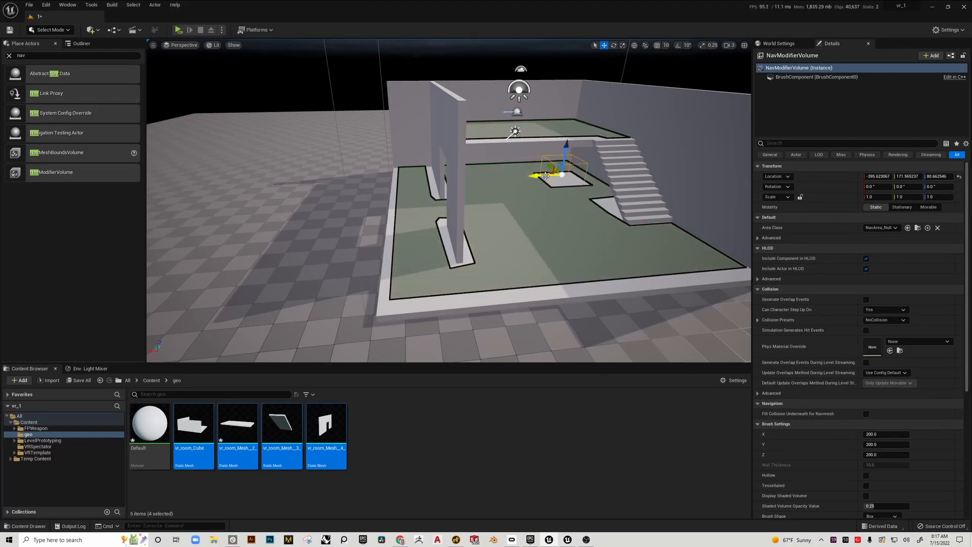
pyautogui.moveTo(546, 173); pyautogui.dragTo(464, 179)
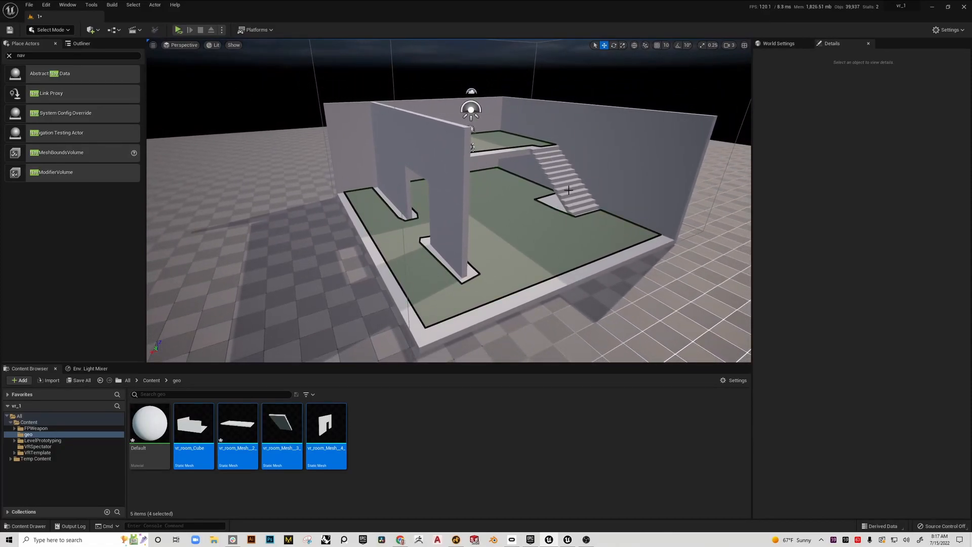
# Select RecastNavMesh-Default in the Outliner to show its Agent Radius and Height settings
pyautogui.click(81, 44)
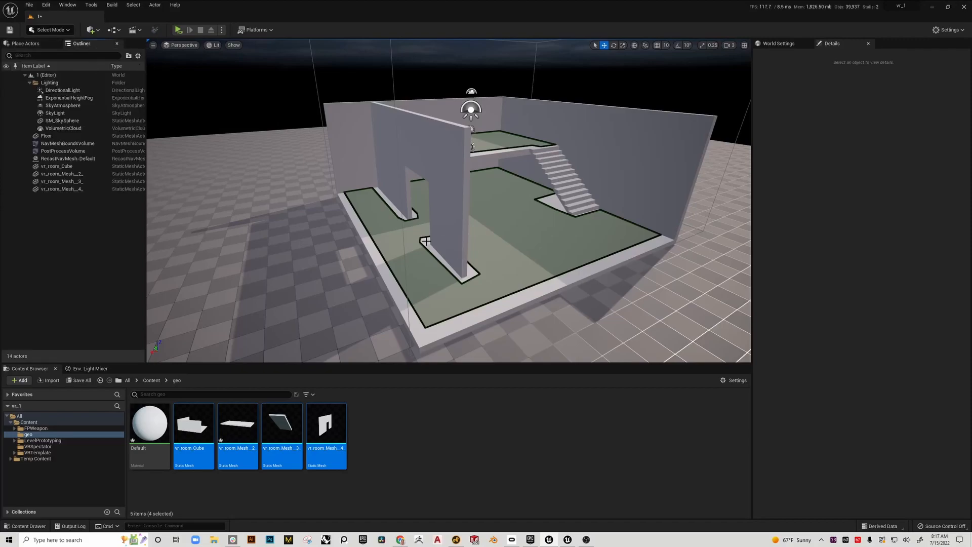
pyautogui.moveTo(77, 166)
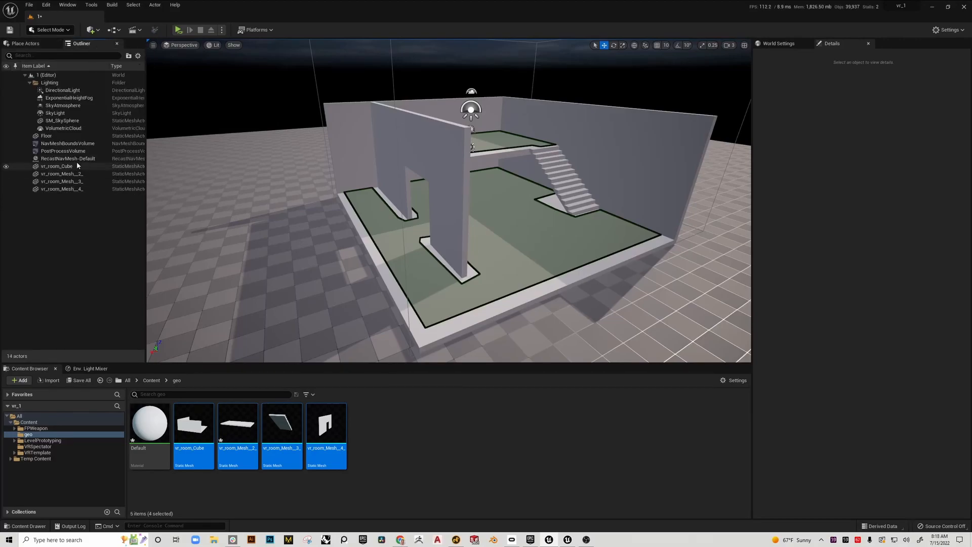
pyautogui.click(67, 158)
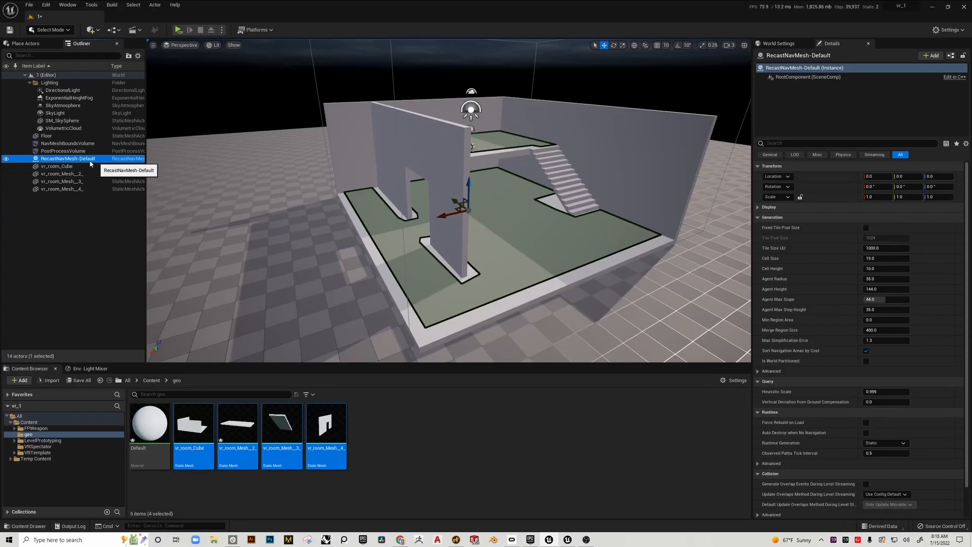
pyautogui.moveTo(67, 163)
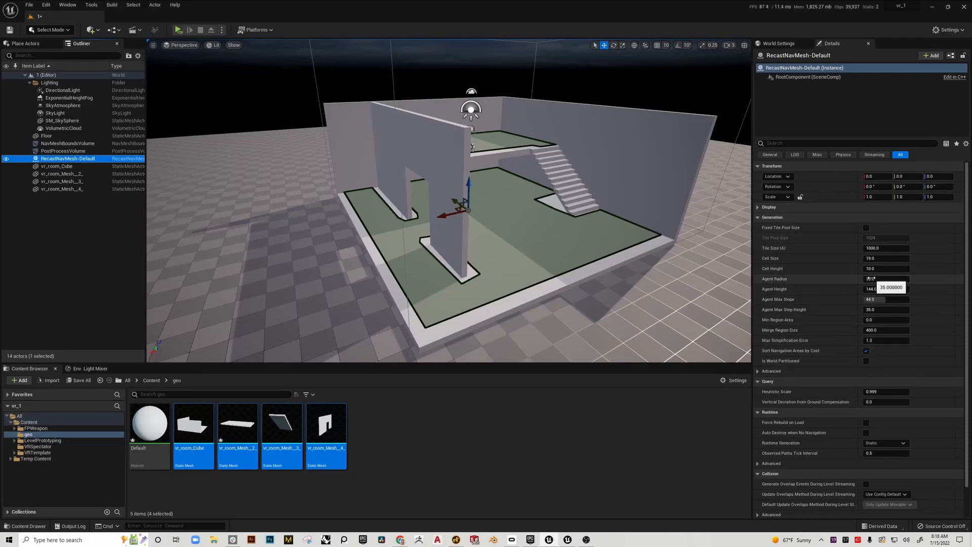
pyautogui.click(46, 5)
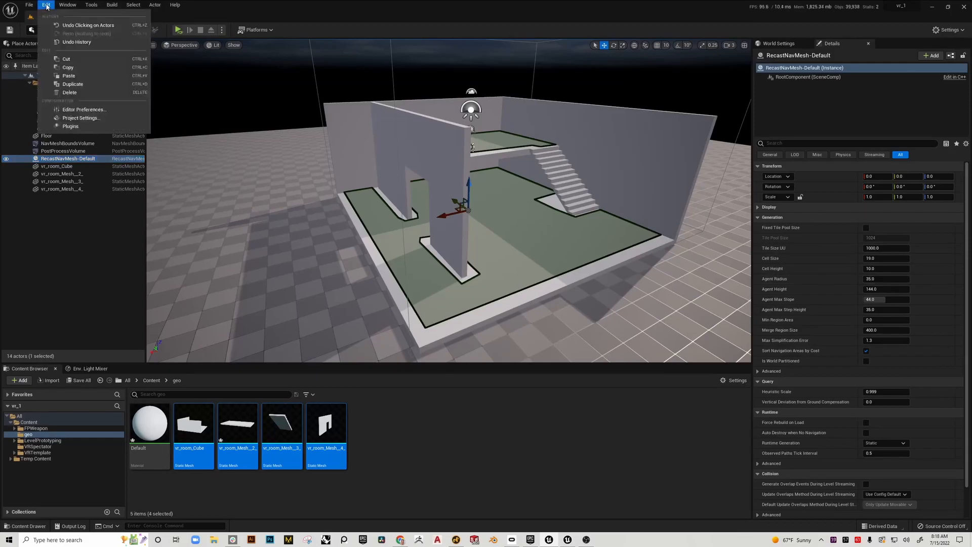
# Add a Supported Agents entry in Navigation System settings and expand Index [0]
pyautogui.click(81, 118)
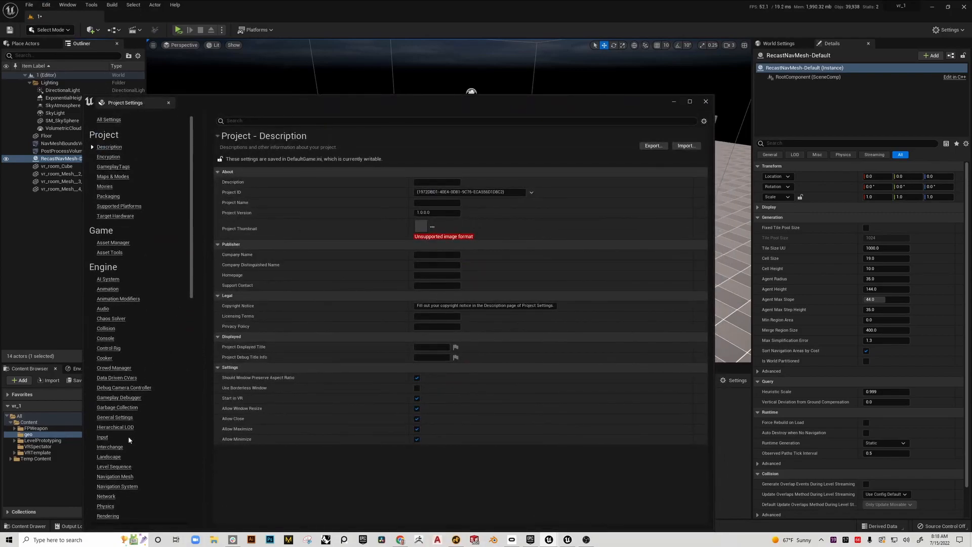
pyautogui.moveTo(126, 488)
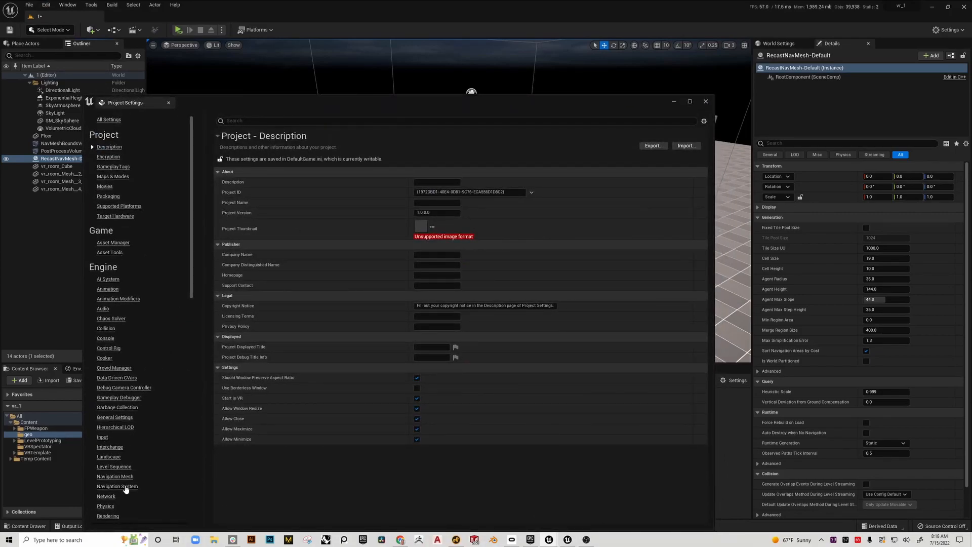
pyautogui.moveTo(127, 489)
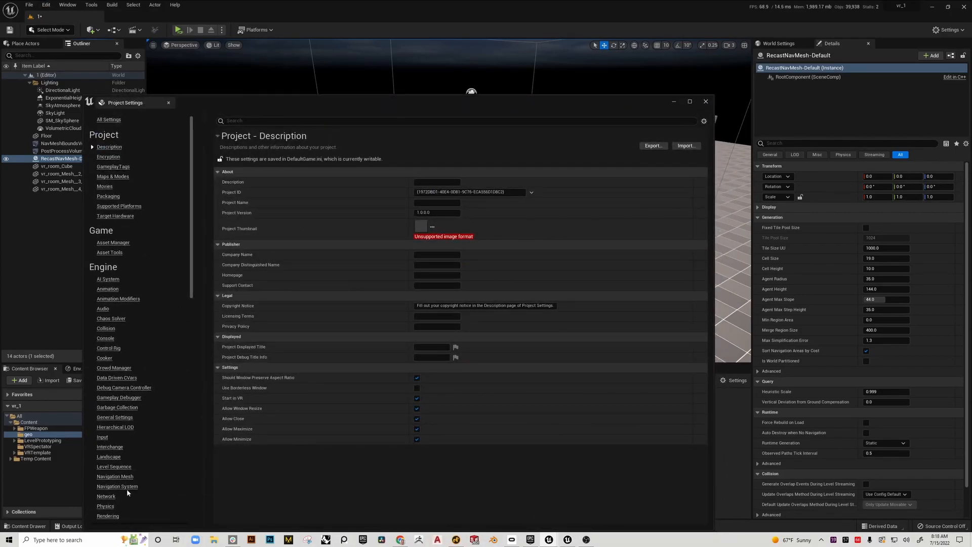
pyautogui.click(117, 486)
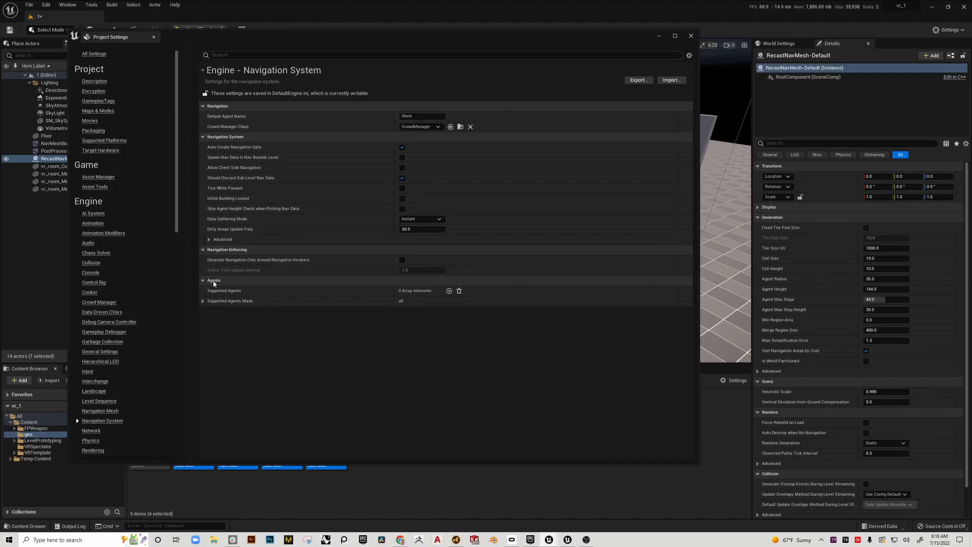
pyautogui.click(449, 290)
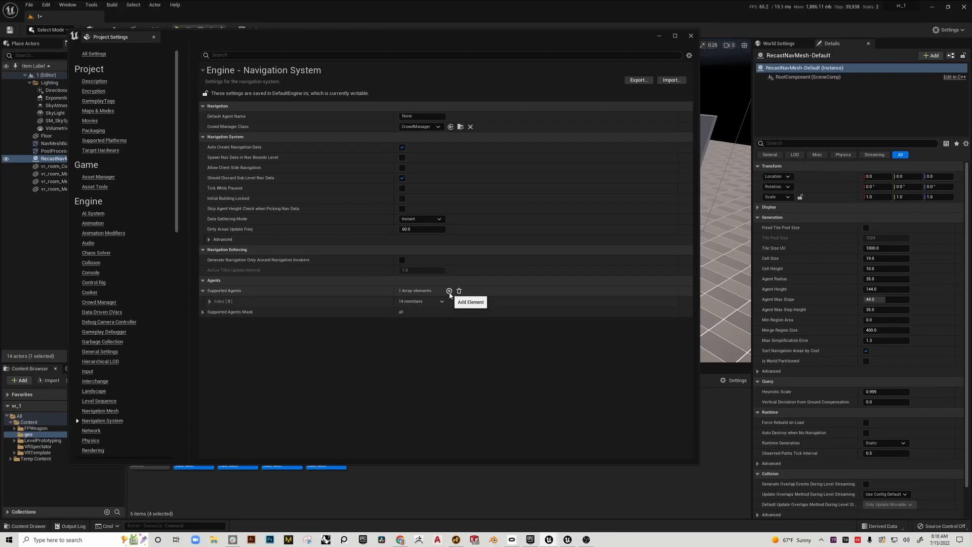
pyautogui.click(209, 301)
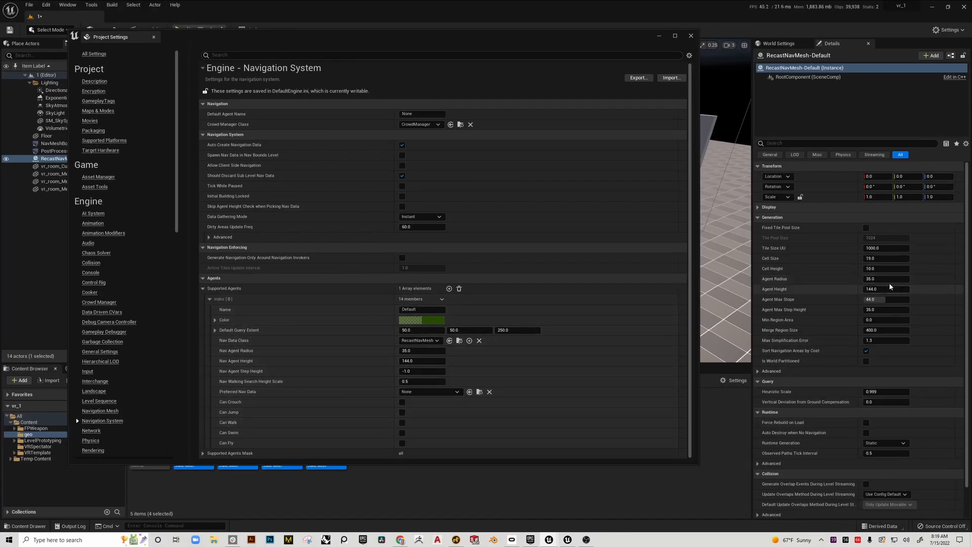
pyautogui.moveTo(874, 257)
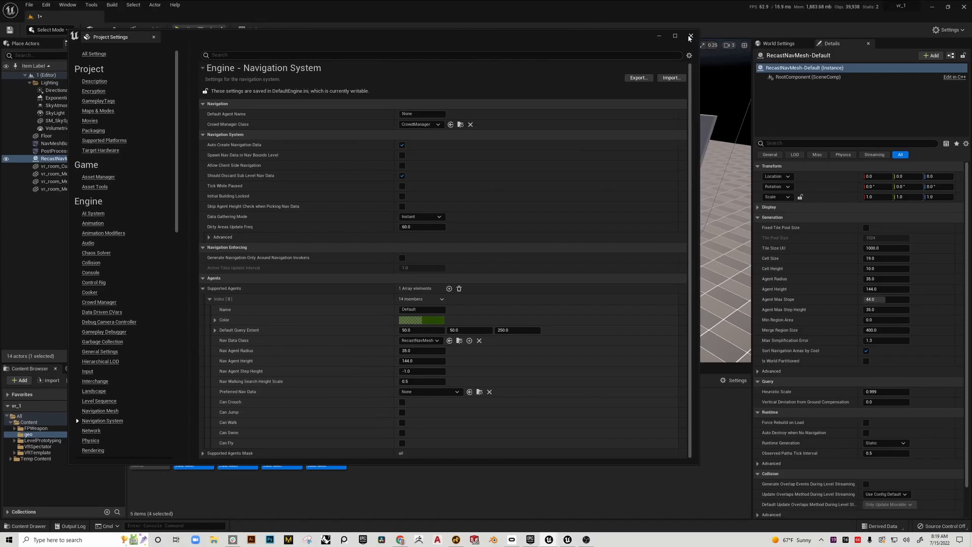
# Close Project Settings and set the RecastNavMesh cell size and cell height 50
pyautogui.click(689, 35)
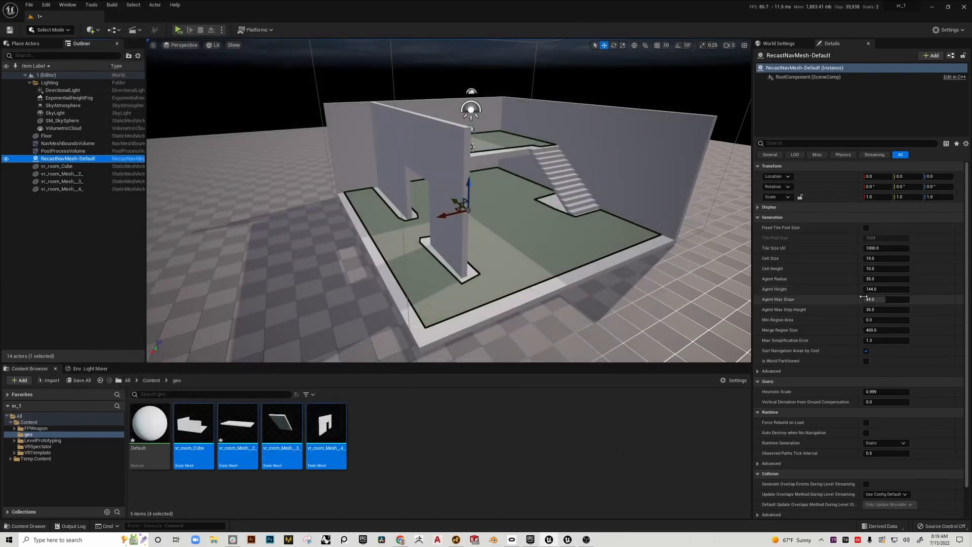
pyautogui.moveTo(772, 248)
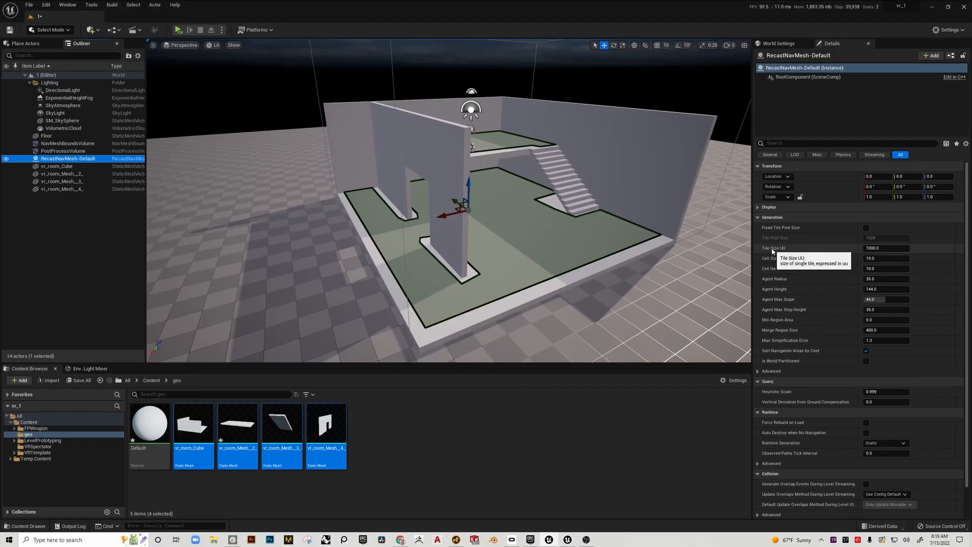
pyautogui.moveTo(783, 315)
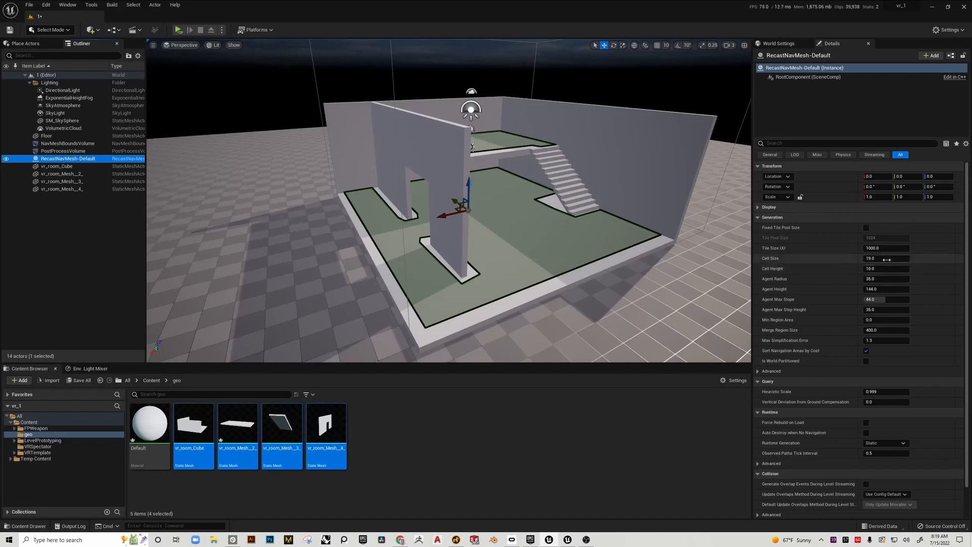
pyautogui.click(887, 257)
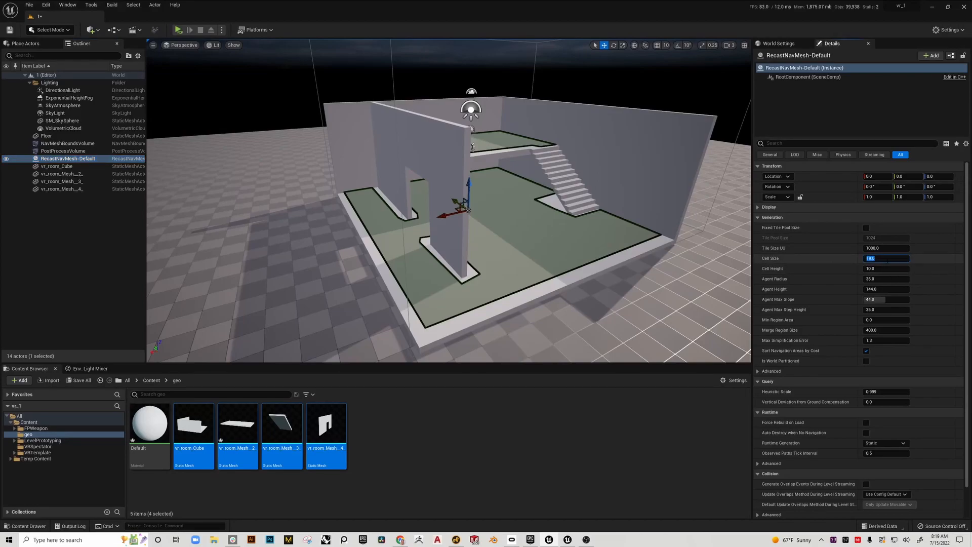
pyautogui.write('1.0')
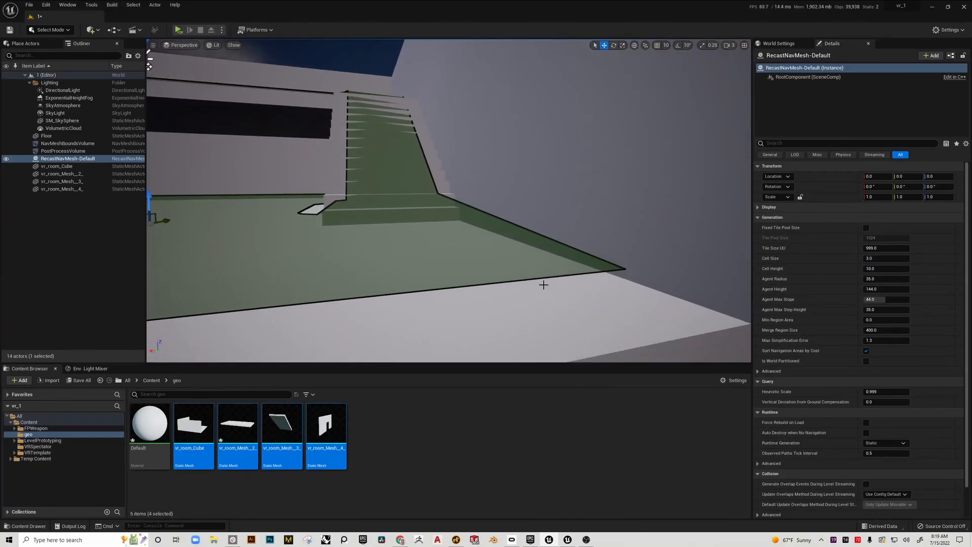
pyautogui.click(887, 268)
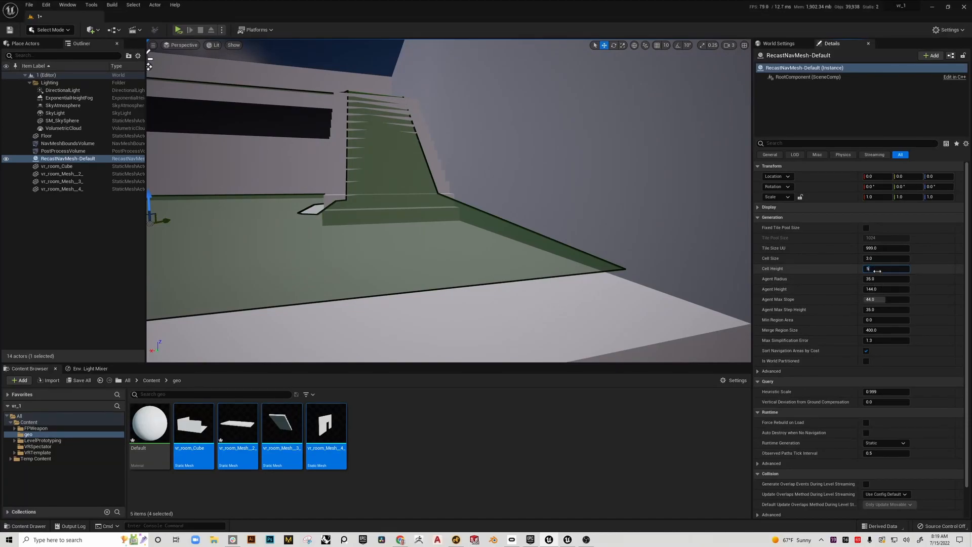
pyautogui.write('50.0')
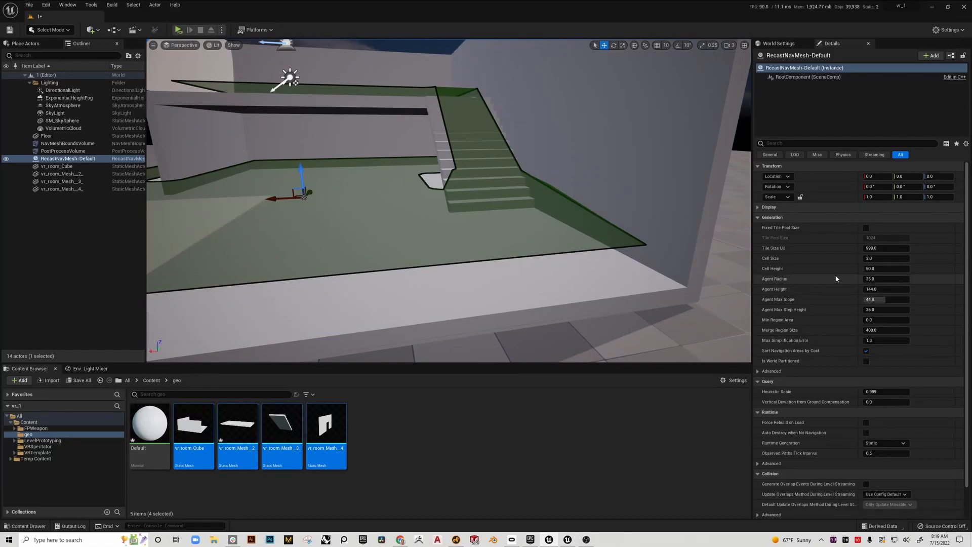
# Give RecastNavMesh-Default cell height 5, agent radius 5.0 and agent max slope 60.0
pyautogui.click(886, 268)
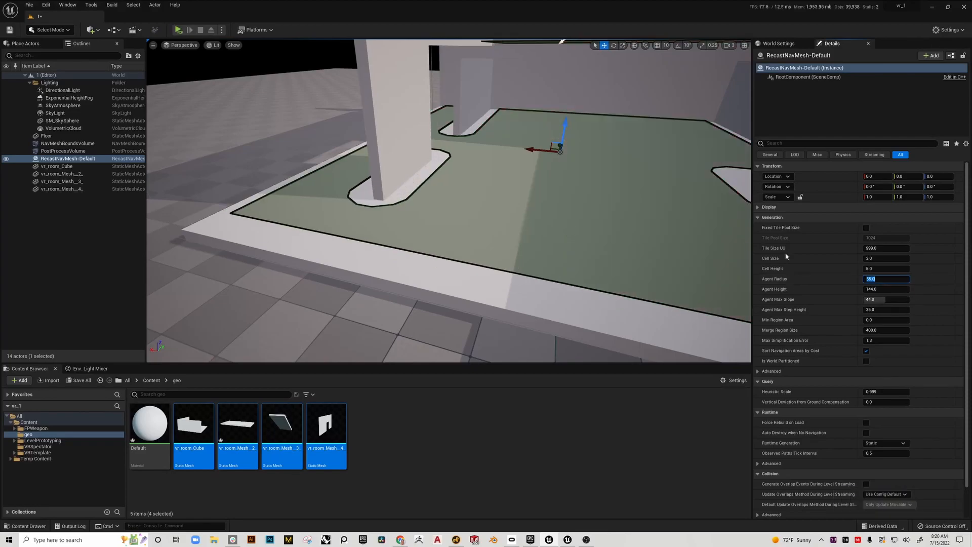
pyautogui.write('5.0')
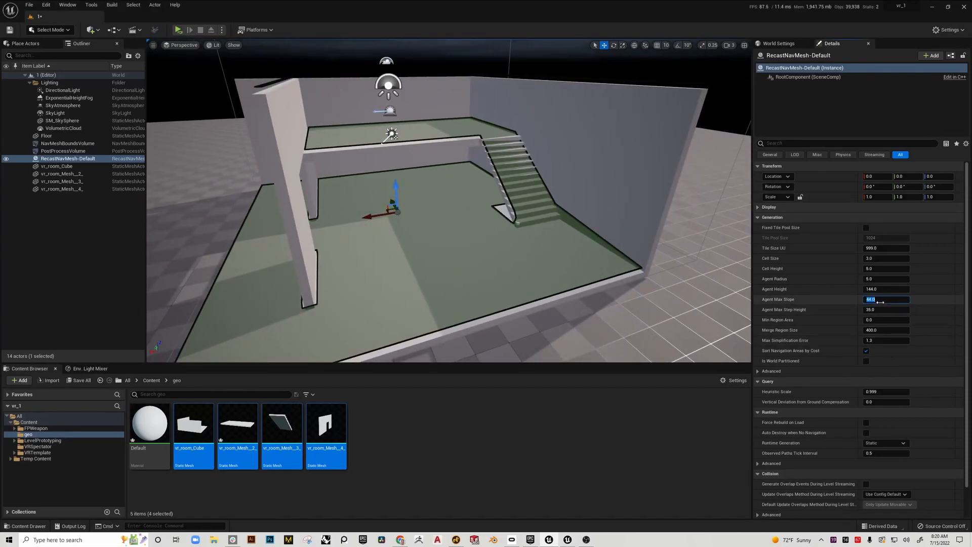
pyautogui.write('10.0')
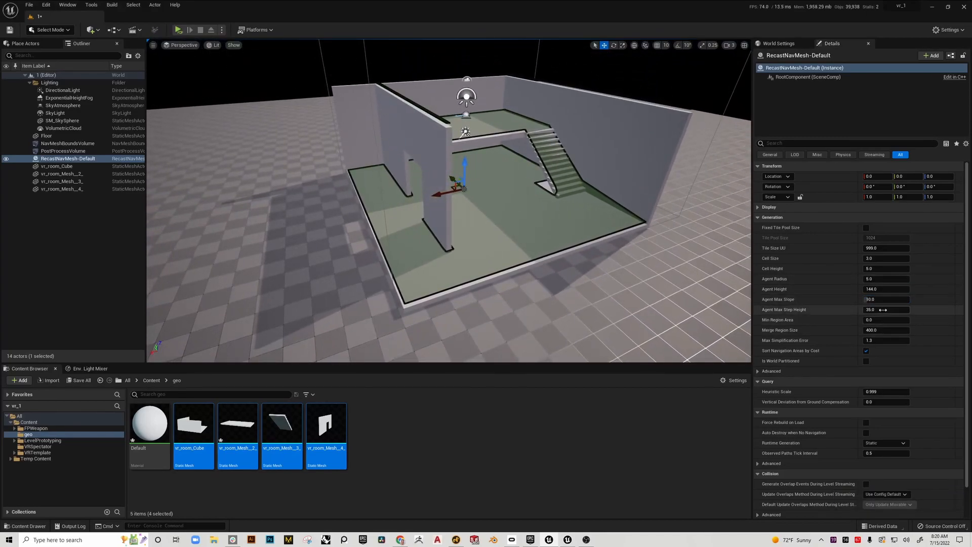
pyautogui.click(887, 299)
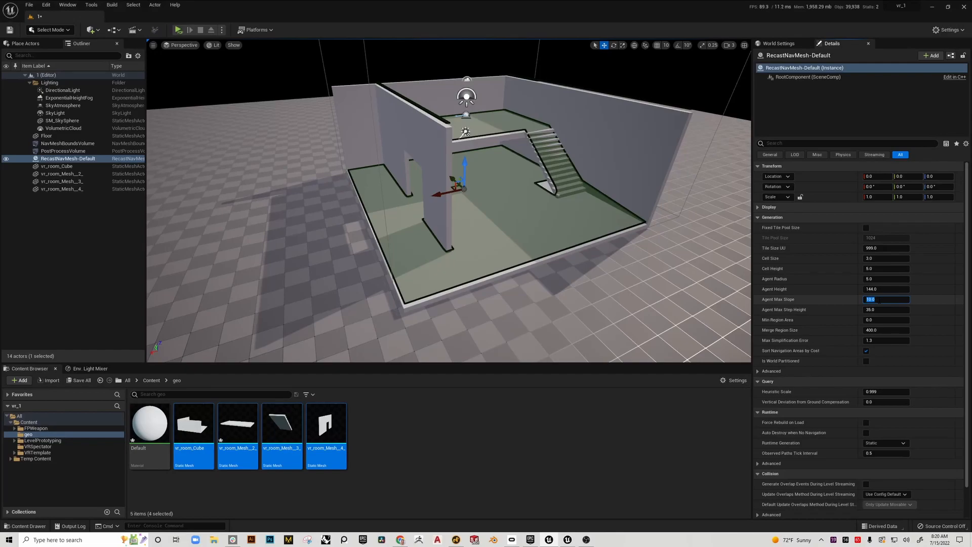
pyautogui.write('6')
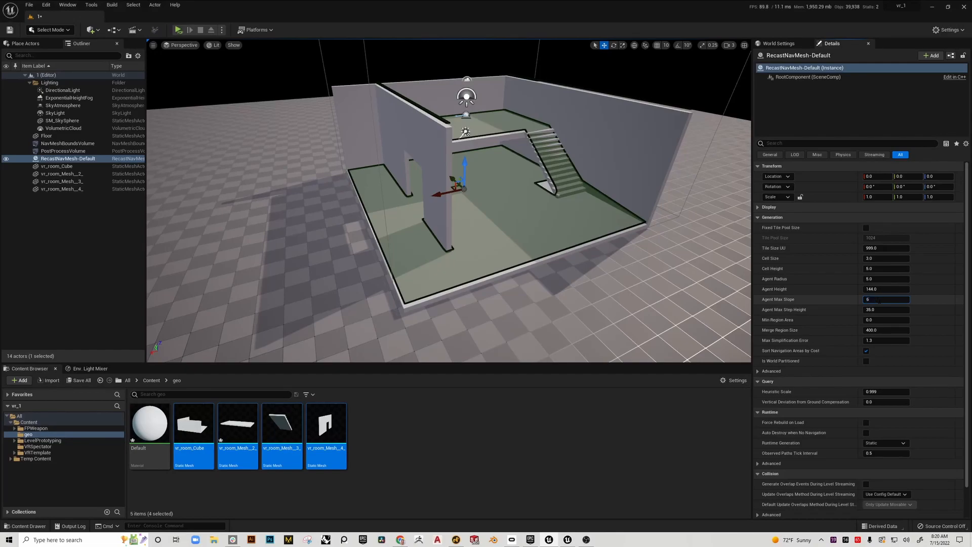
pyautogui.write('60.0')
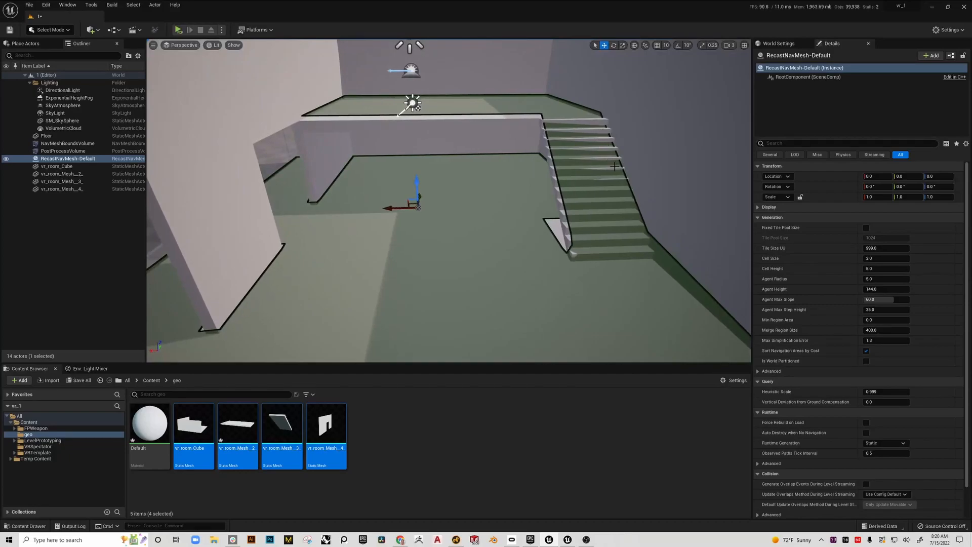
# Select the stairs and upper floor piece, then hide the navmesh overlay and deselect
pyautogui.click(62, 182)
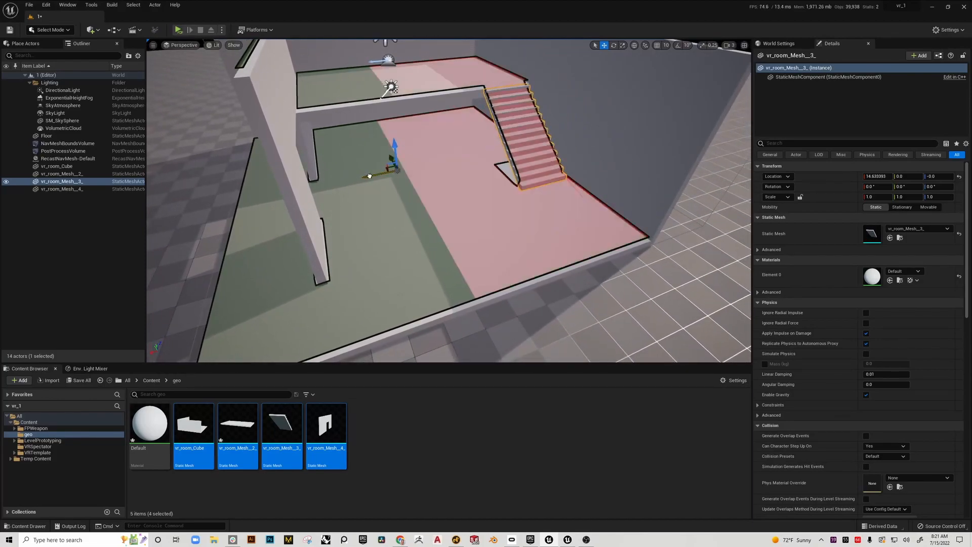
pyautogui.moveTo(397, 154); pyautogui.dragTo(366, 175)
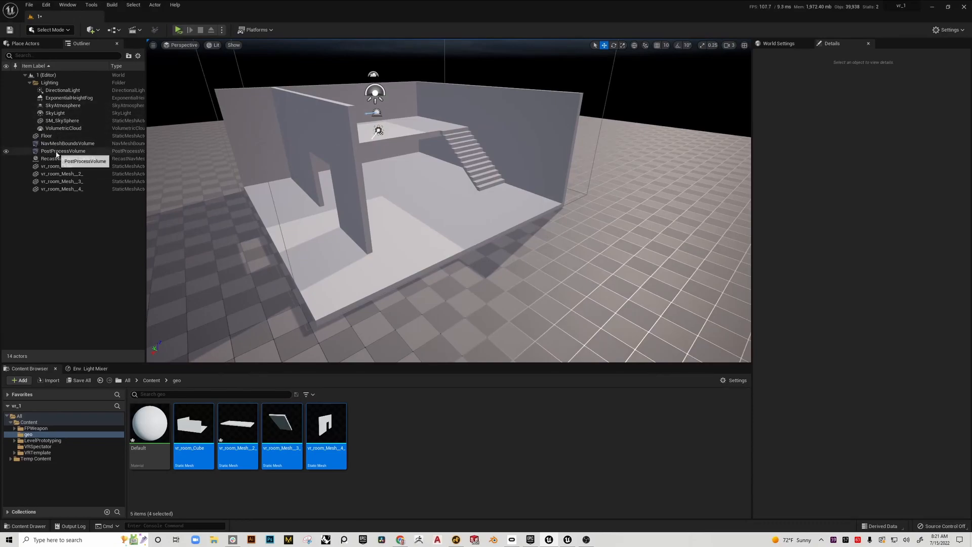
# Place VRTemplate/Blueprints/VRPawn on the room floor with Auto Possess Player set to Player 0
pyautogui.write('nav')
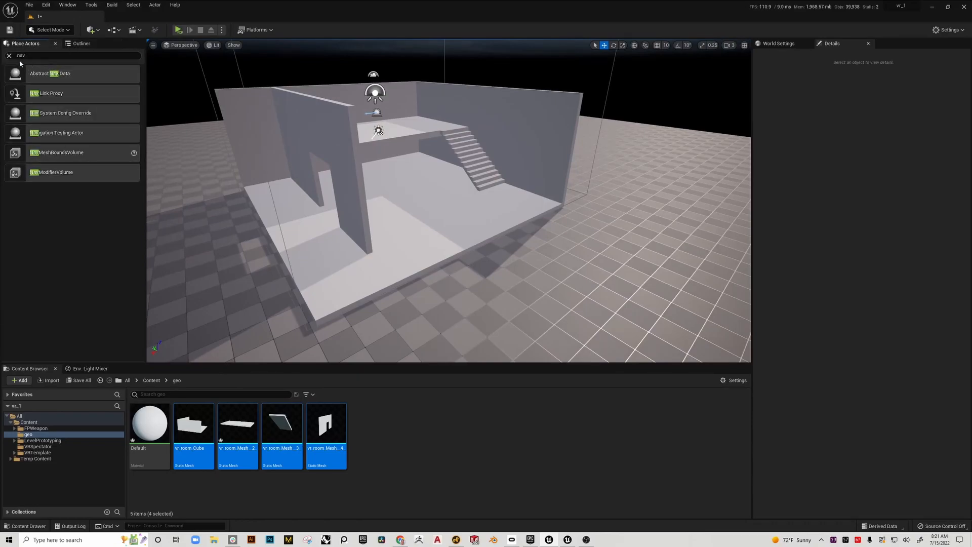
pyautogui.click(37, 452)
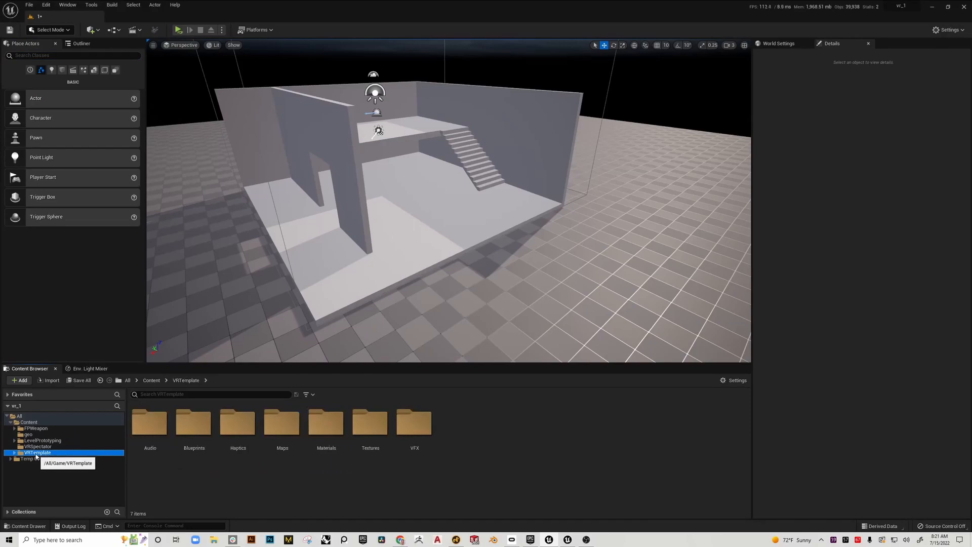
pyautogui.click(12, 452)
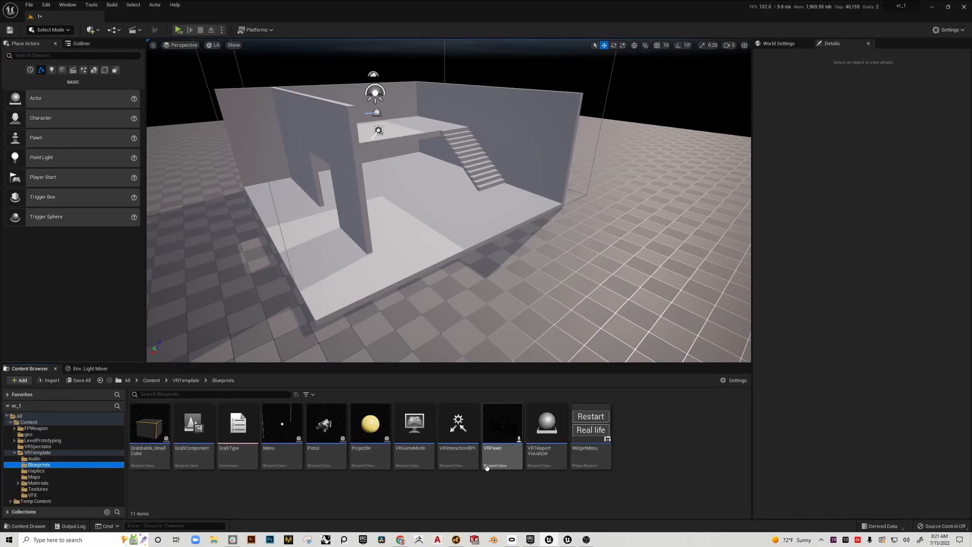
pyautogui.click(502, 427)
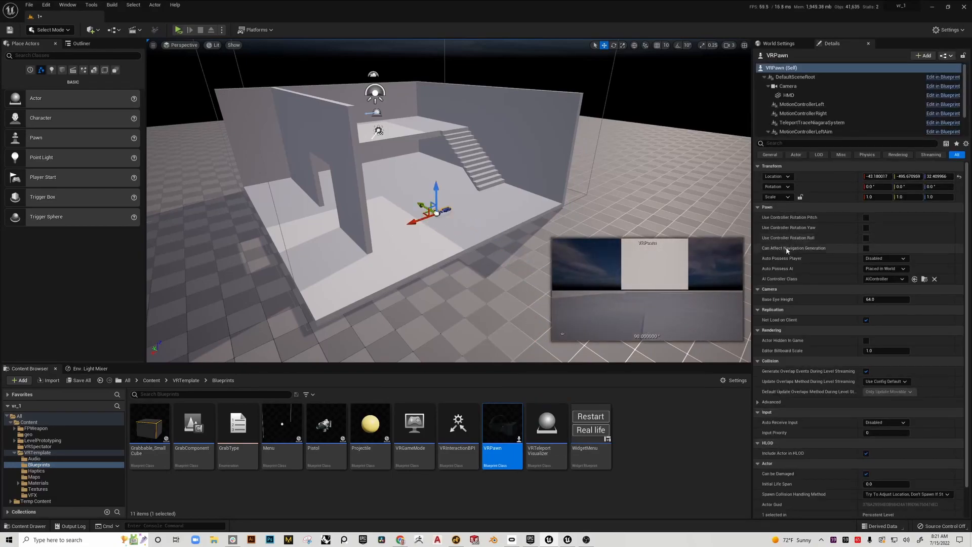
pyautogui.moveTo(782, 258)
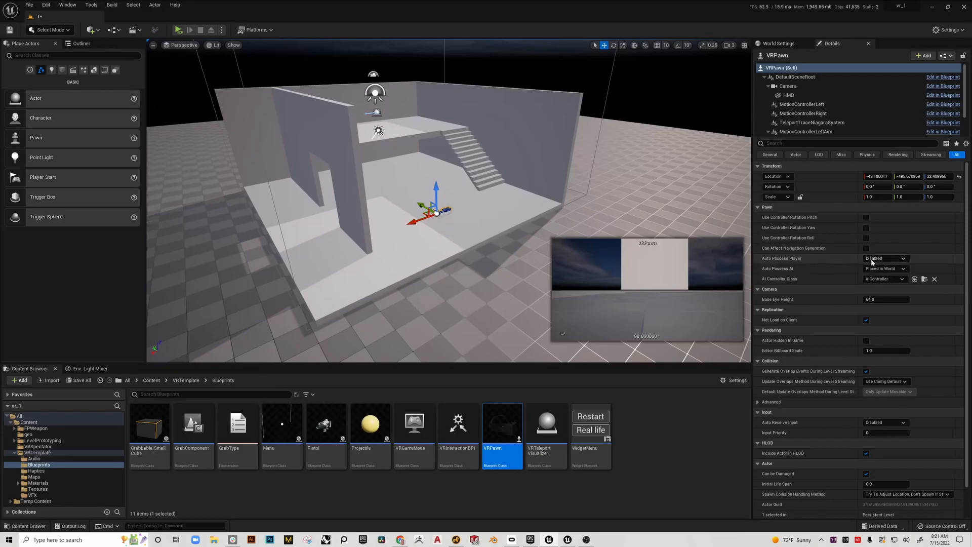
pyautogui.click(883, 257)
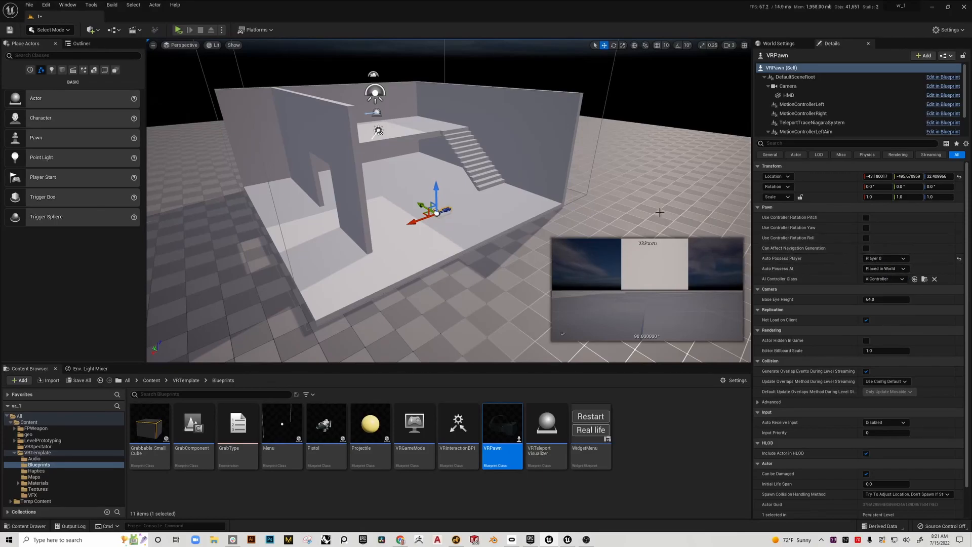